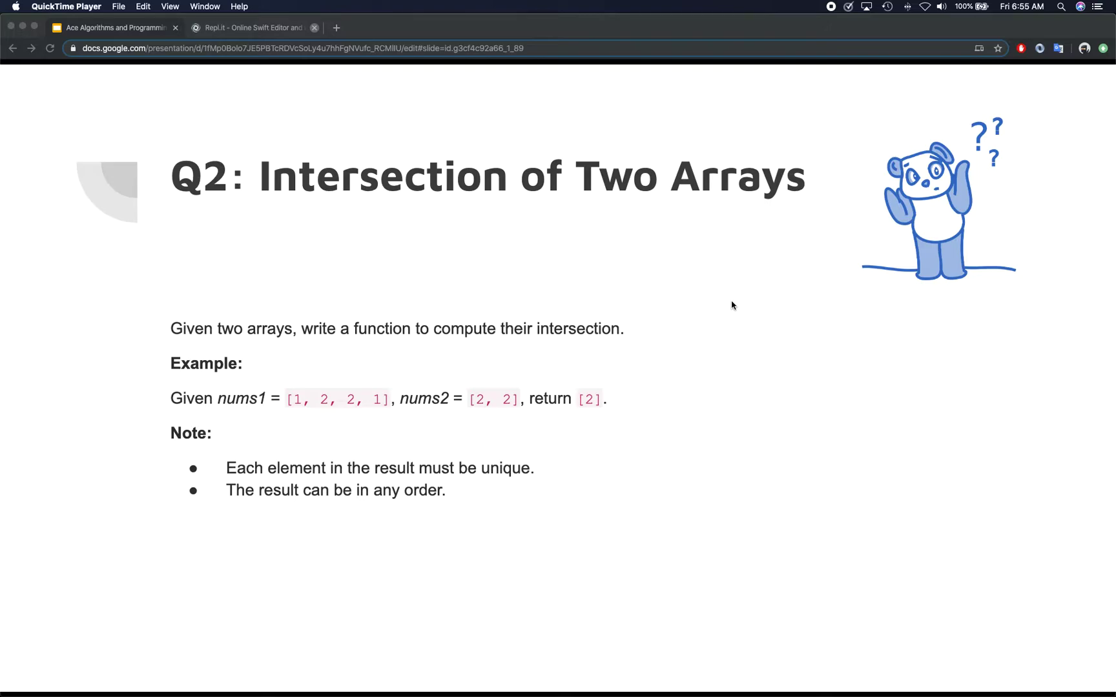
pyautogui.moveTo(420, 507)
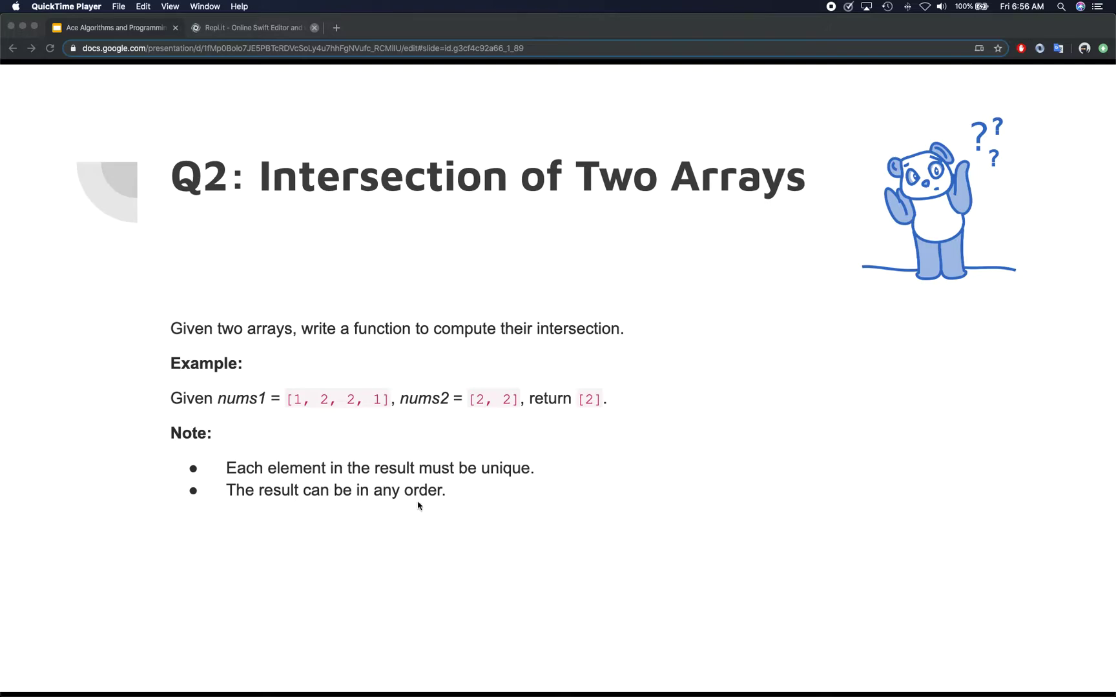
pyautogui.moveTo(542, 581)
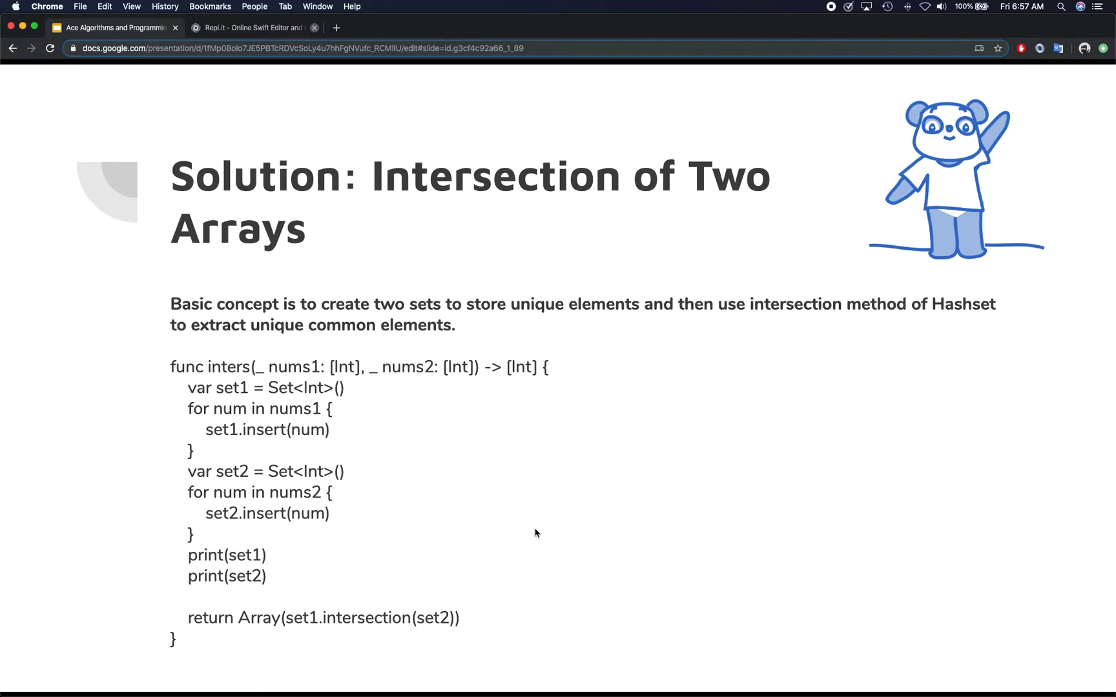
pyautogui.moveTo(639, 485)
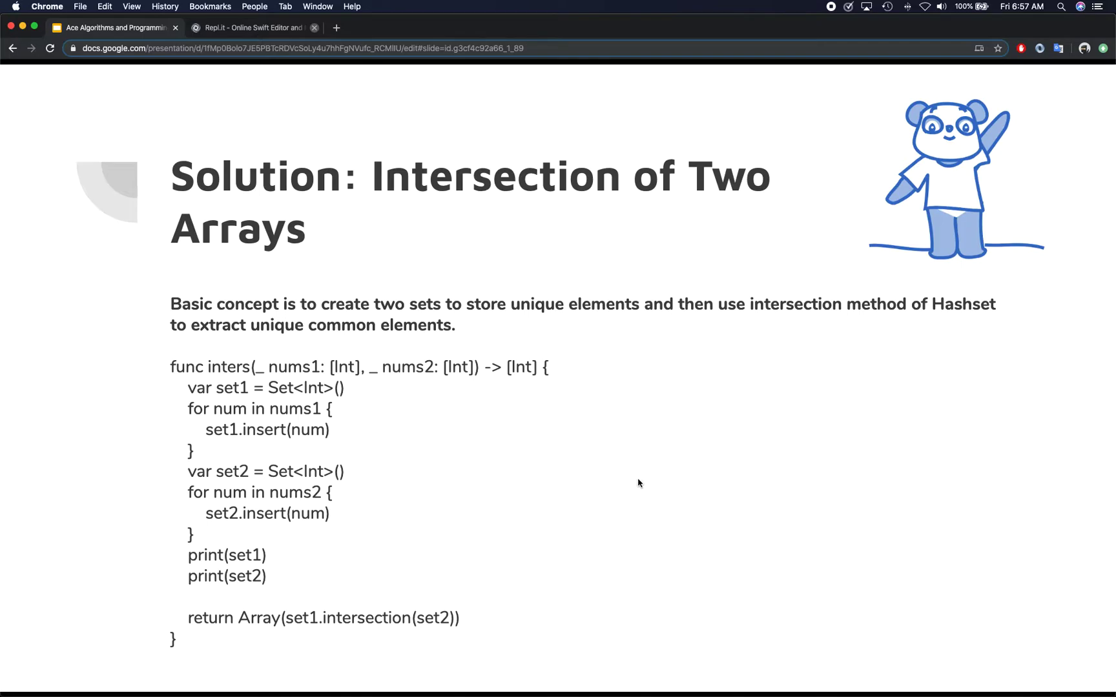
pyautogui.moveTo(618, 468)
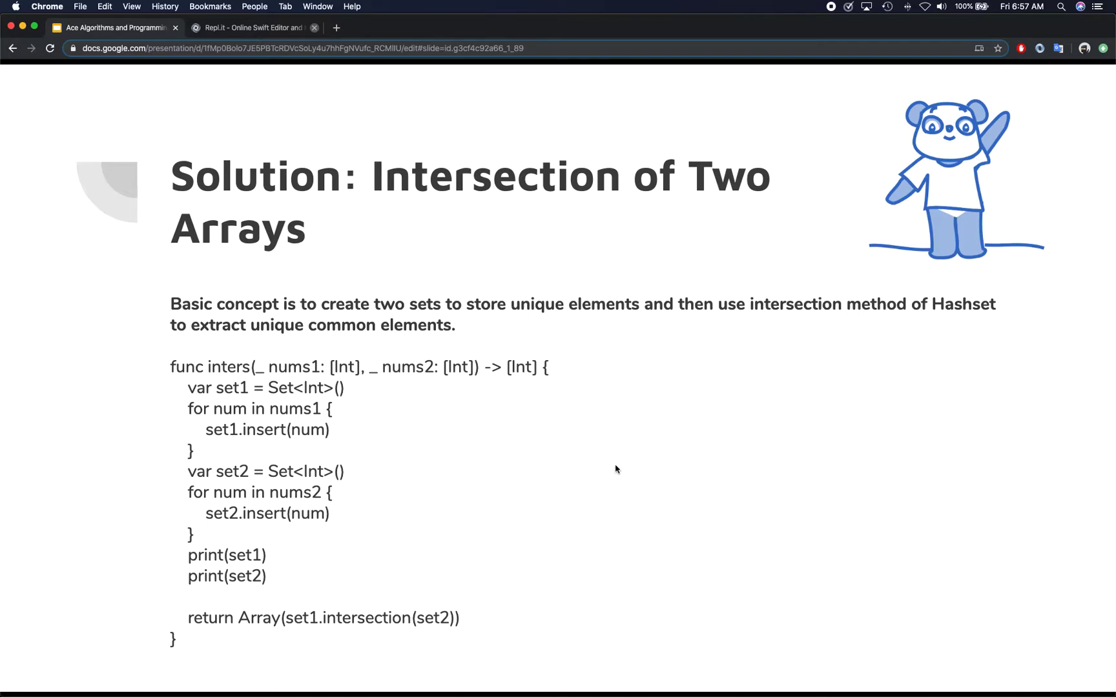
pyautogui.moveTo(506, 512)
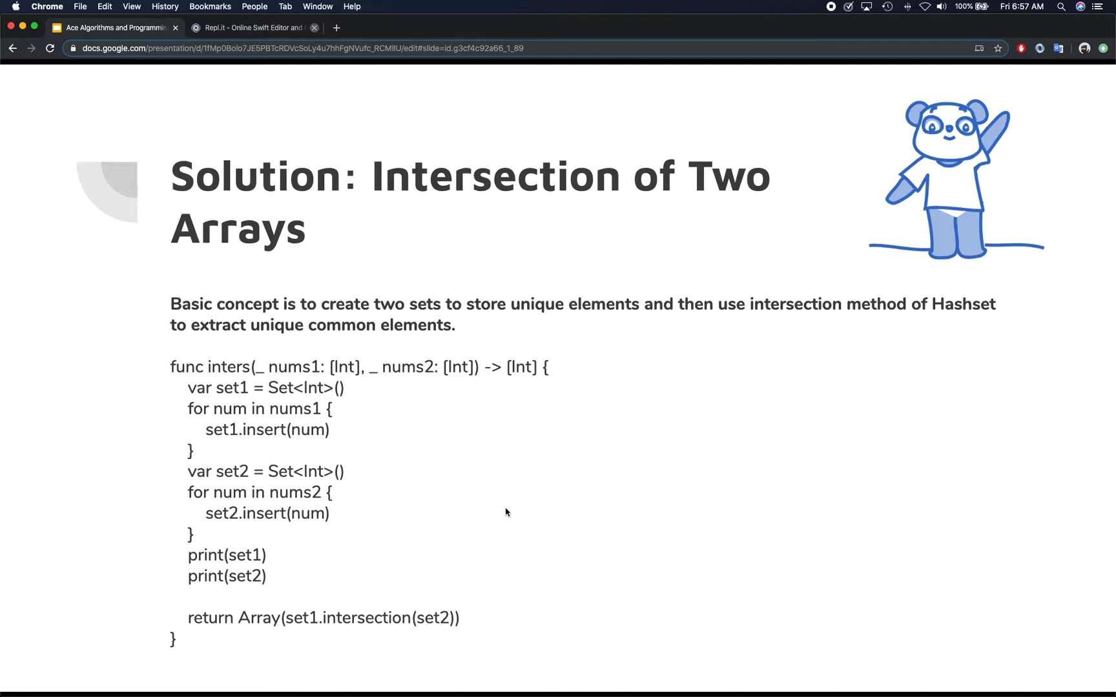
pyautogui.moveTo(466, 465)
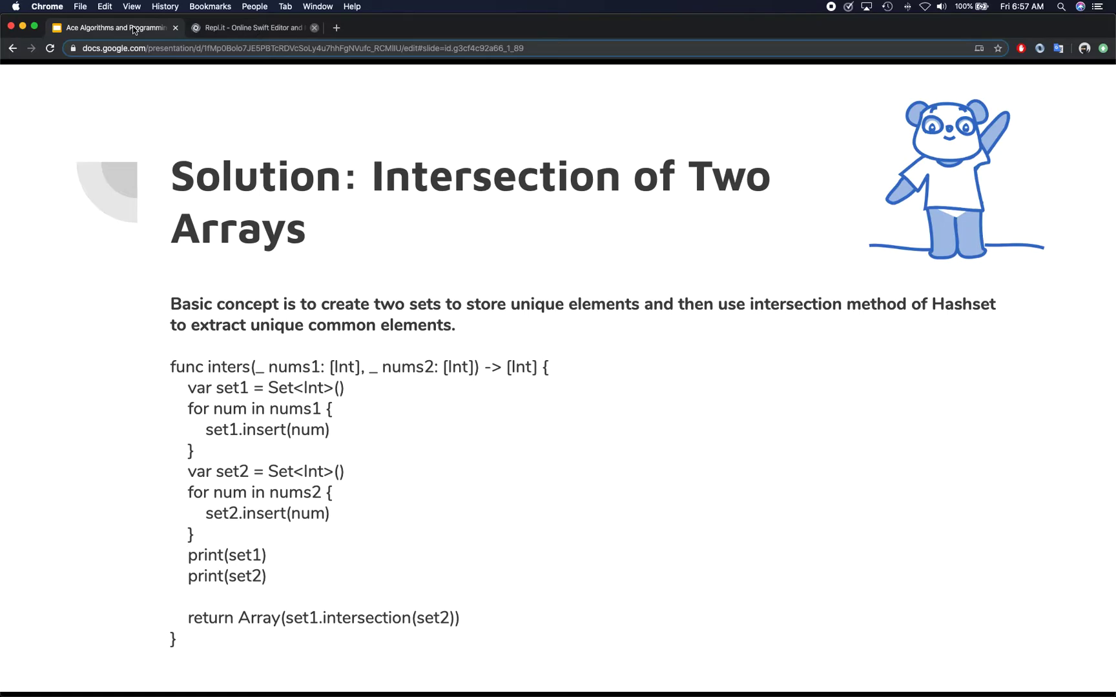
pyautogui.moveTo(111, 31)
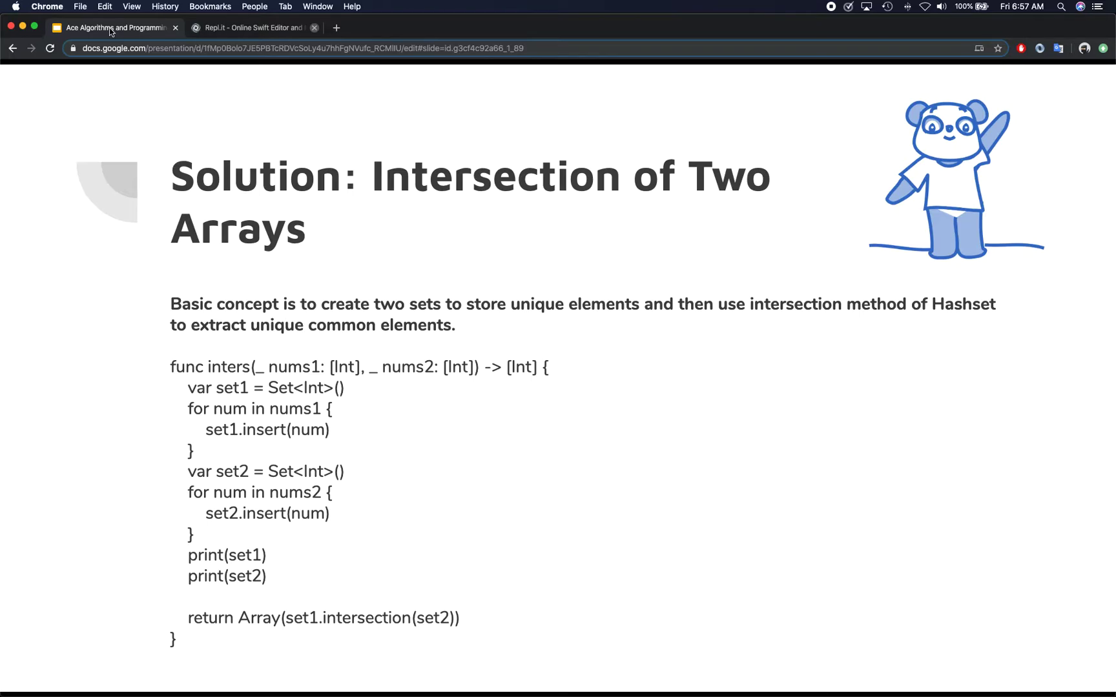
# Step: Clear the old majority code in the Swift editor and start a function named inter
pyautogui.click(254, 28)
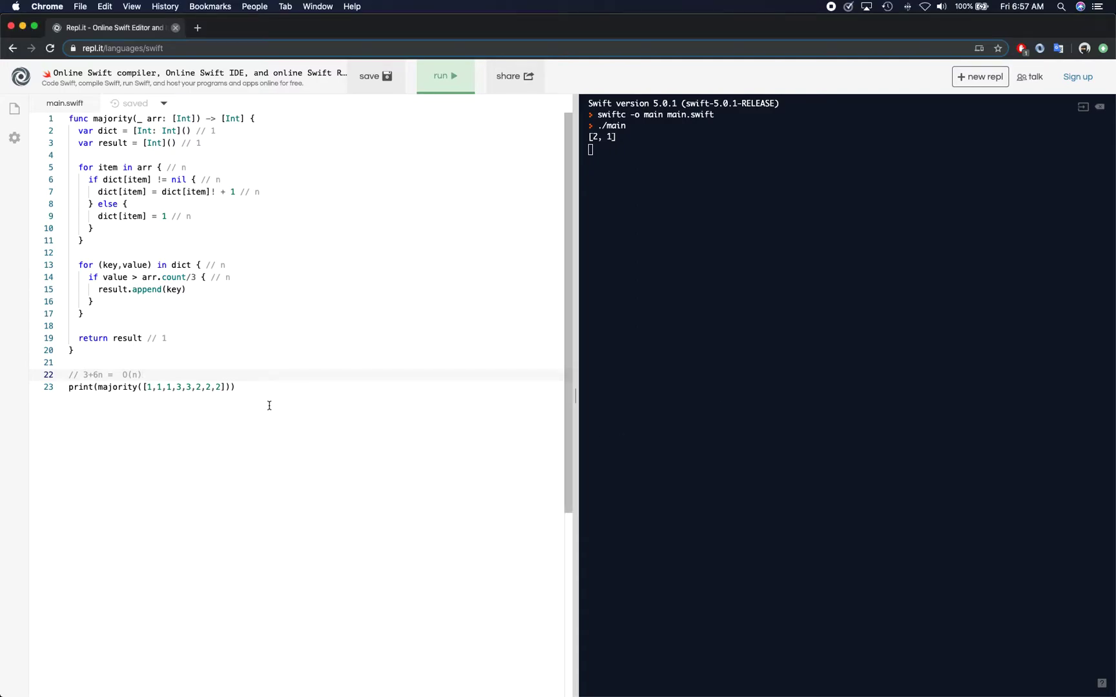
pyautogui.press('cmd+a')
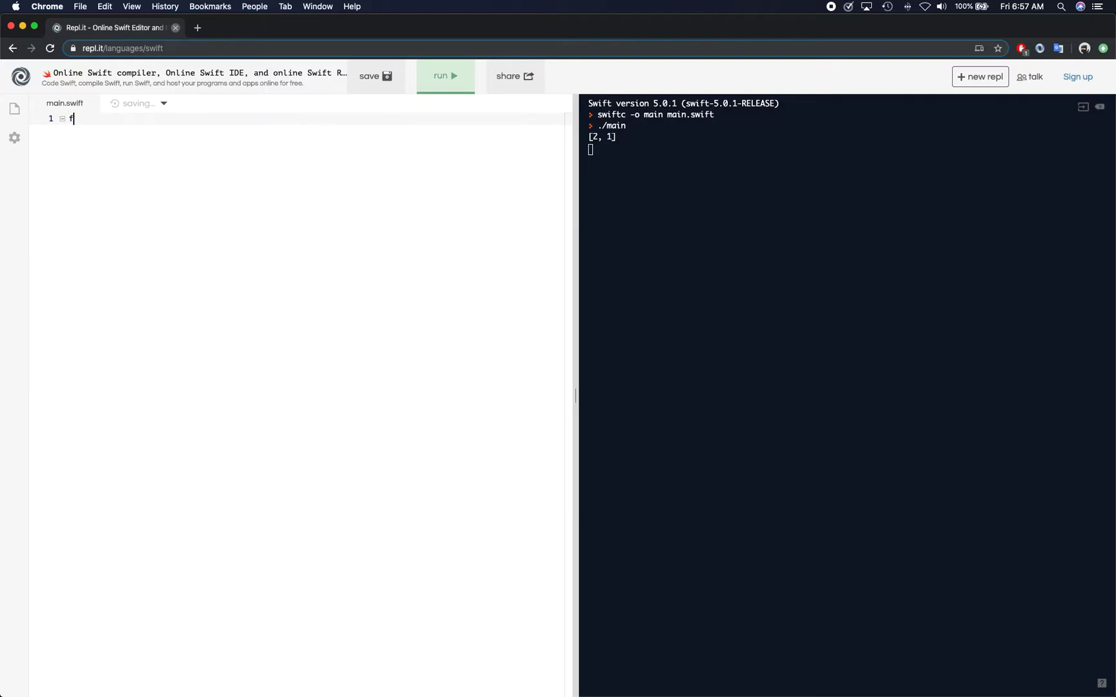
pyautogui.write('unc i')
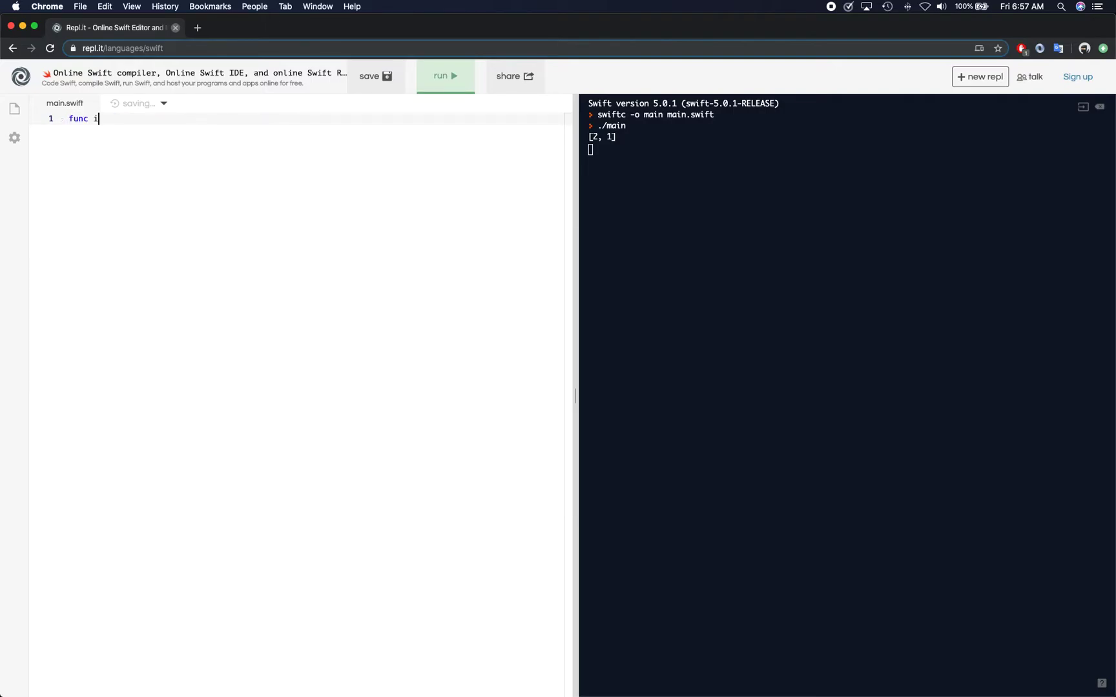
pyautogui.write('ntersec')
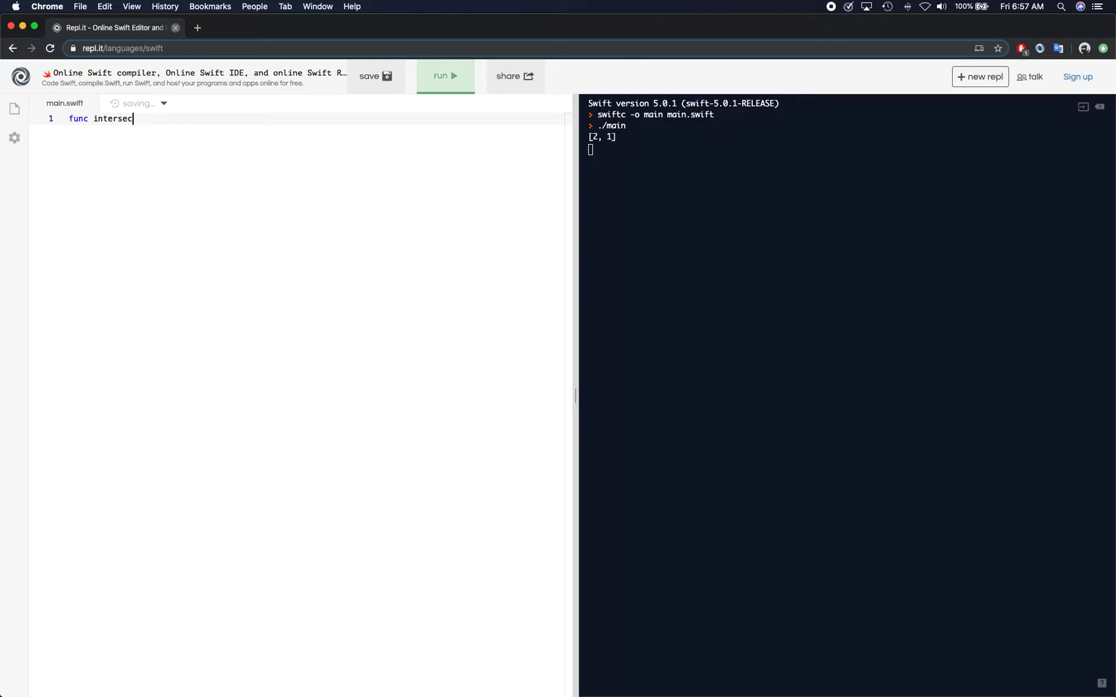
pyautogui.press('Backspace')
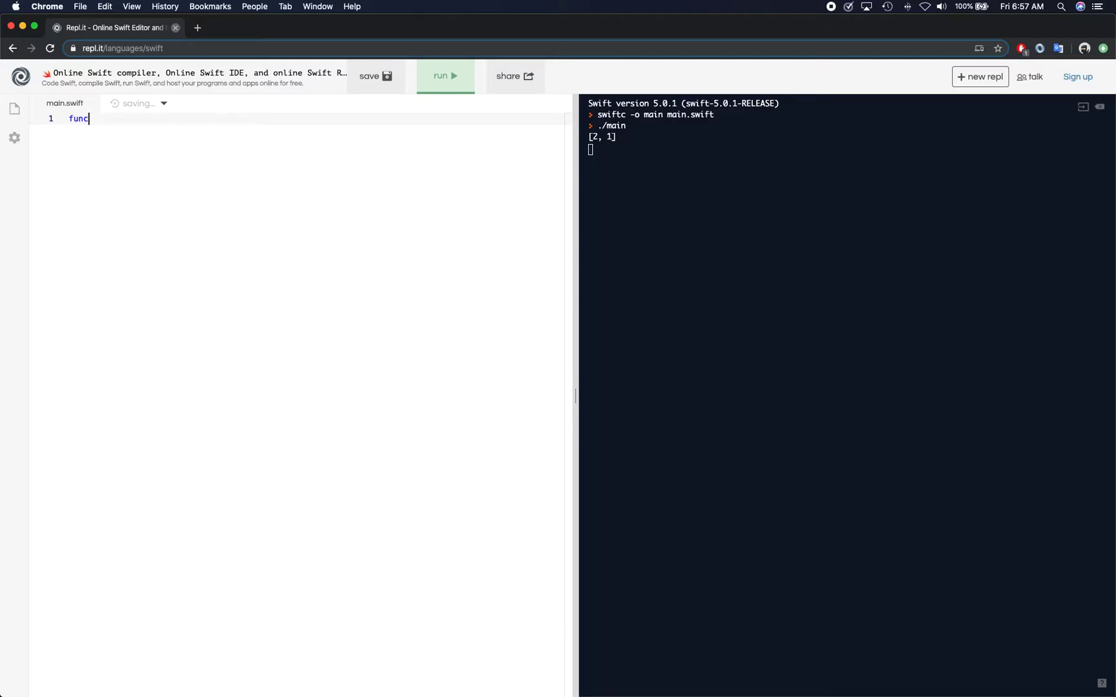
pyautogui.write('inter()')
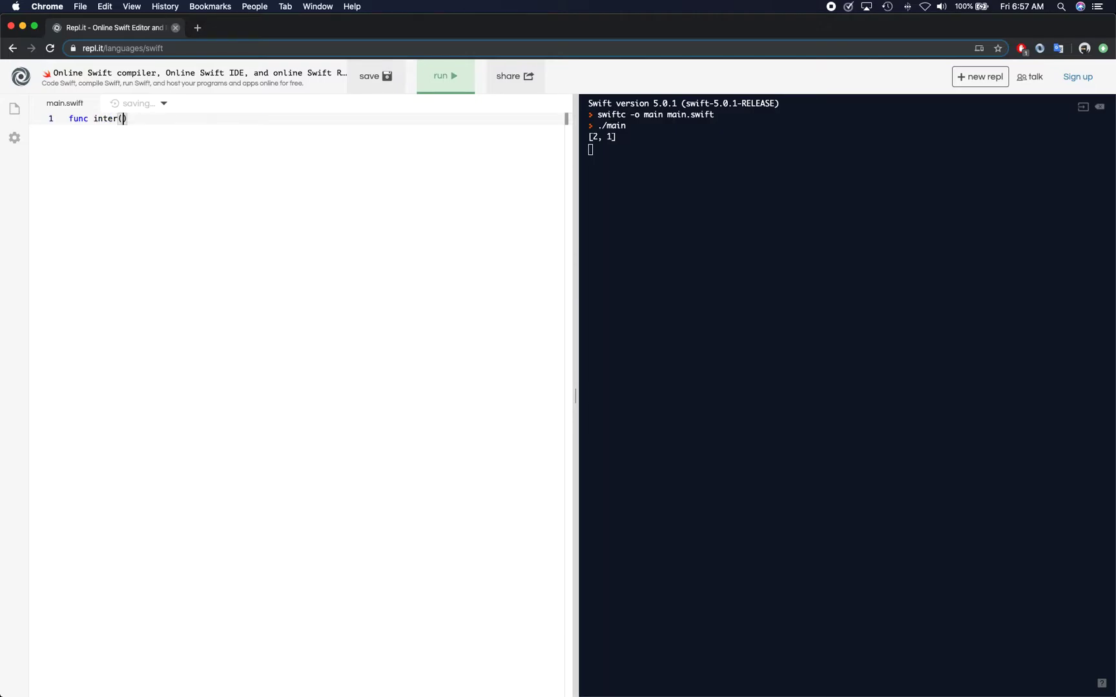
# Step: Complete the signature inter(_ nums: [Int], _ arr2: [Int]) -> [Int] with an opening brace
pyautogui.write('_ nu')
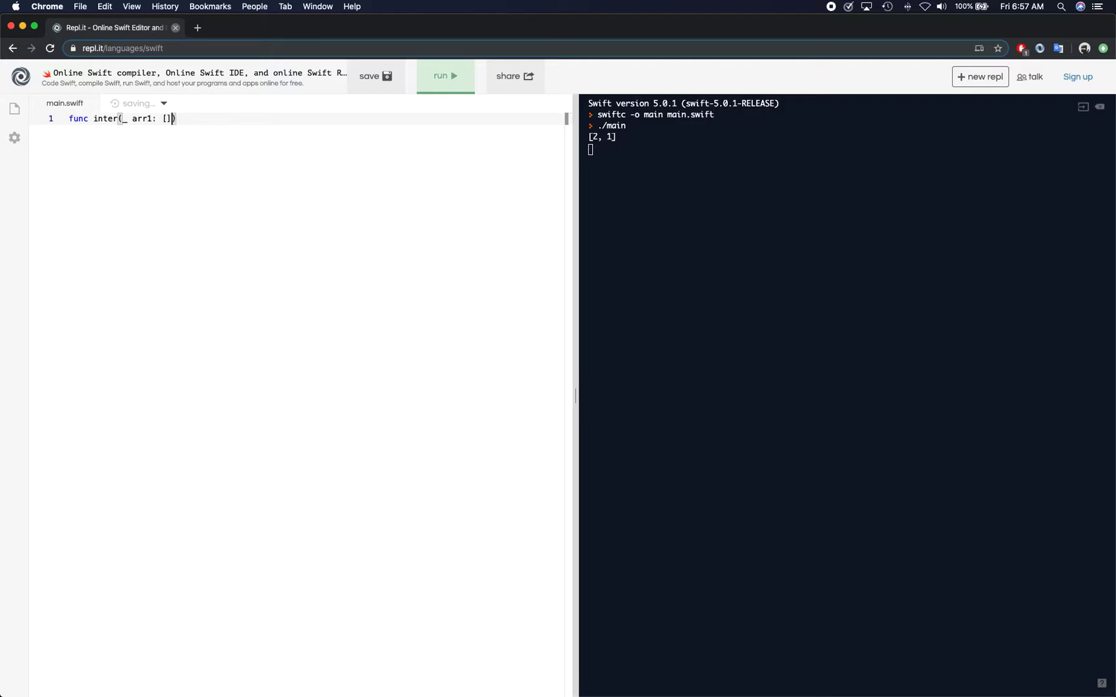
pyautogui.write('Int],')
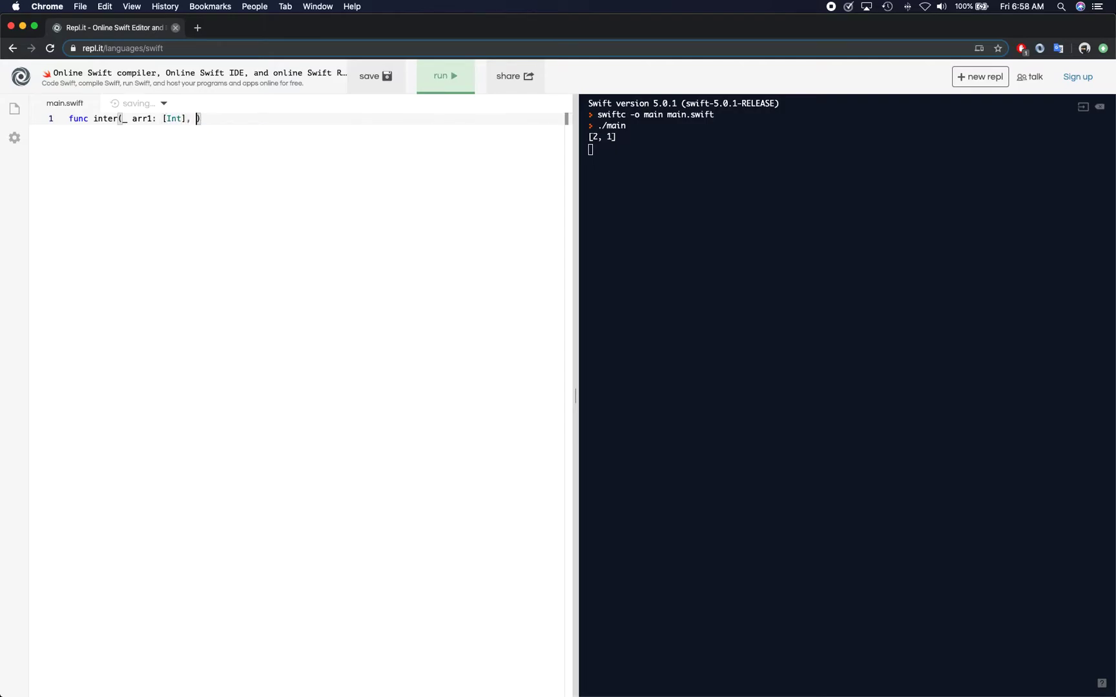
pyautogui.write('_ ar')
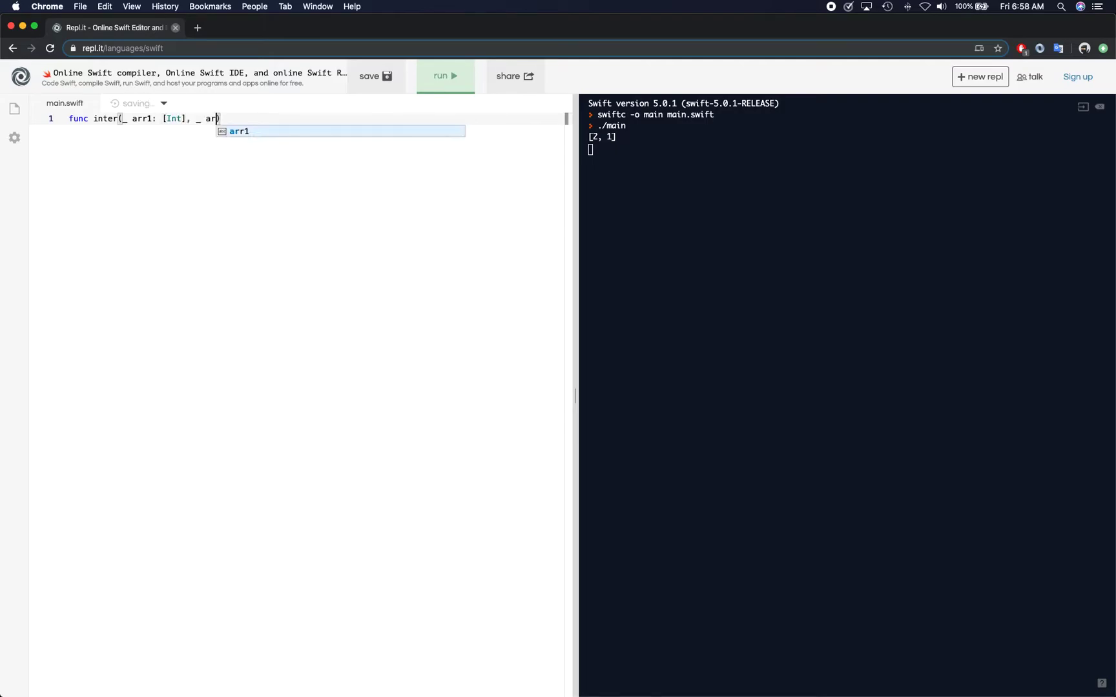
pyautogui.write('2')
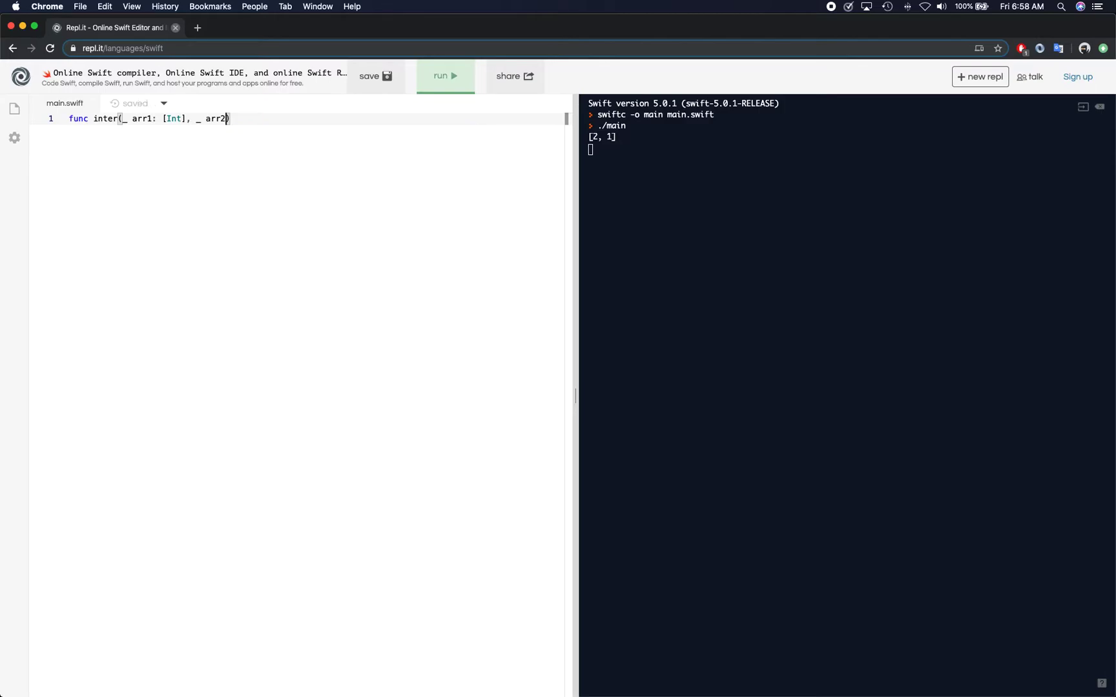
pyautogui.write(': [Int])')
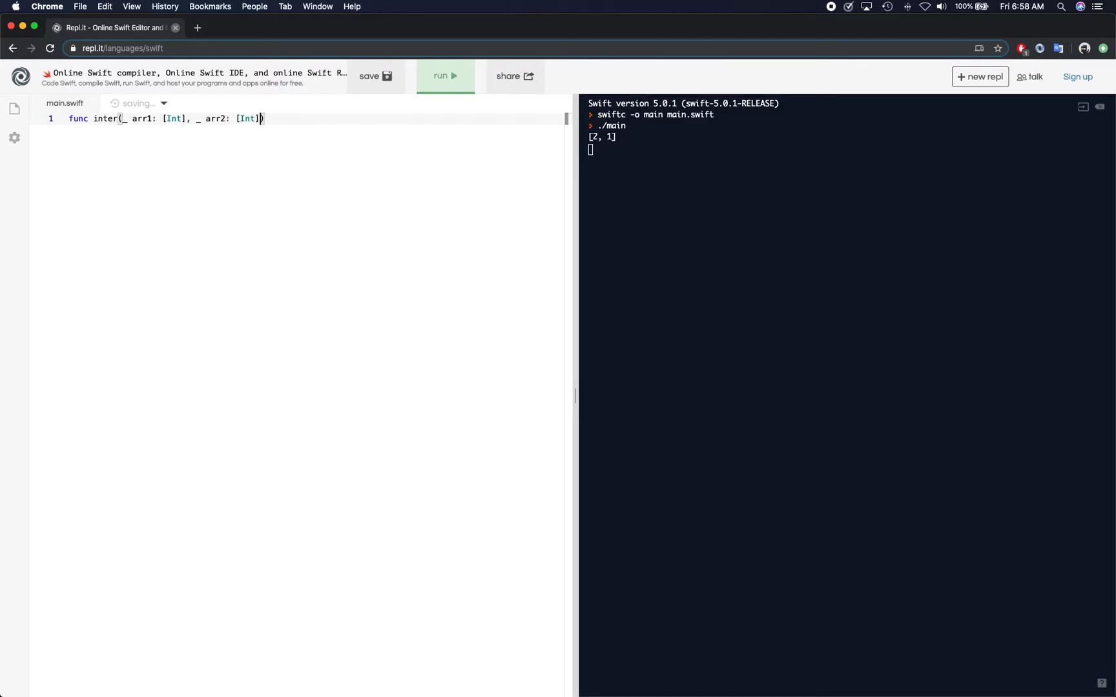
pyautogui.write('->')
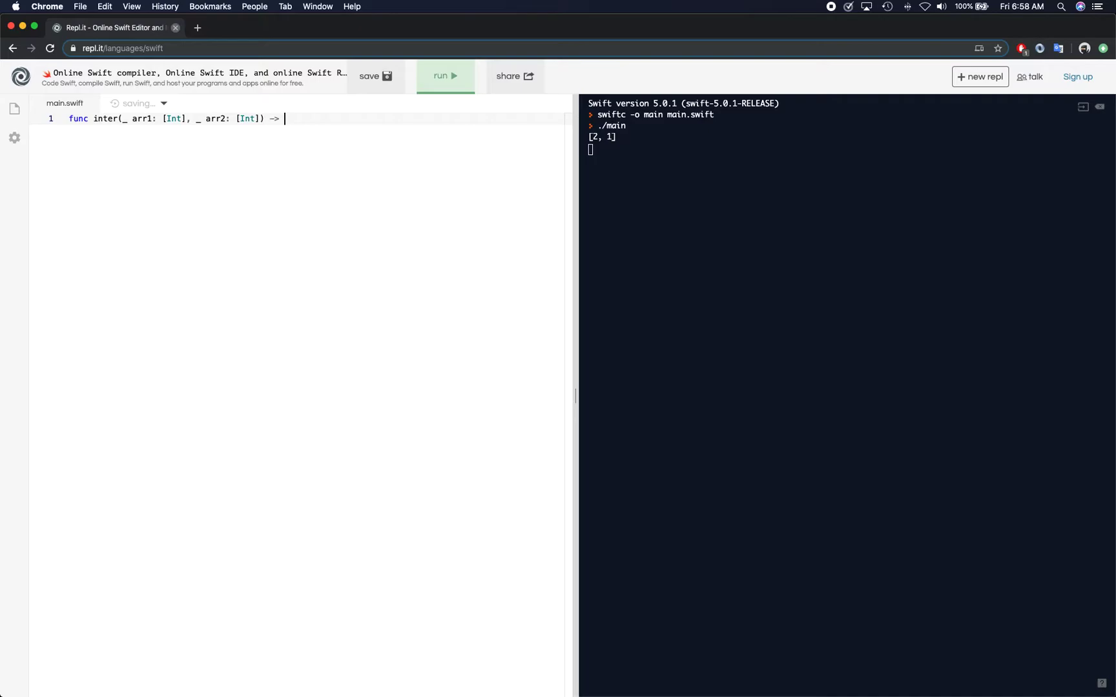
pyautogui.write('[Int]')
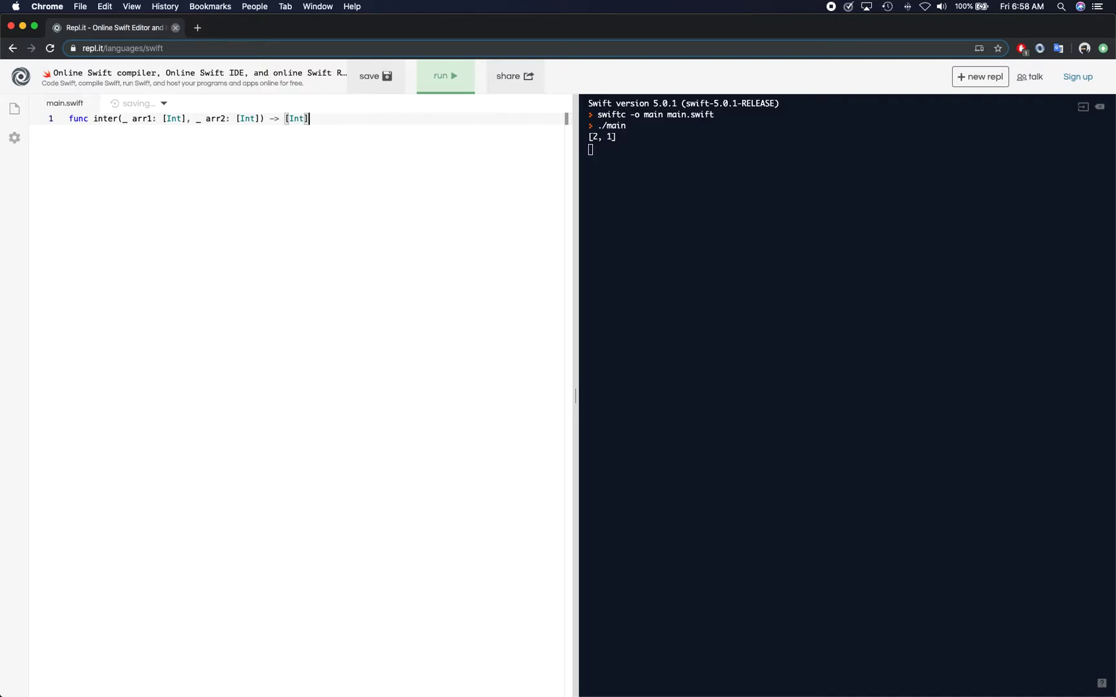
pyautogui.write('{')
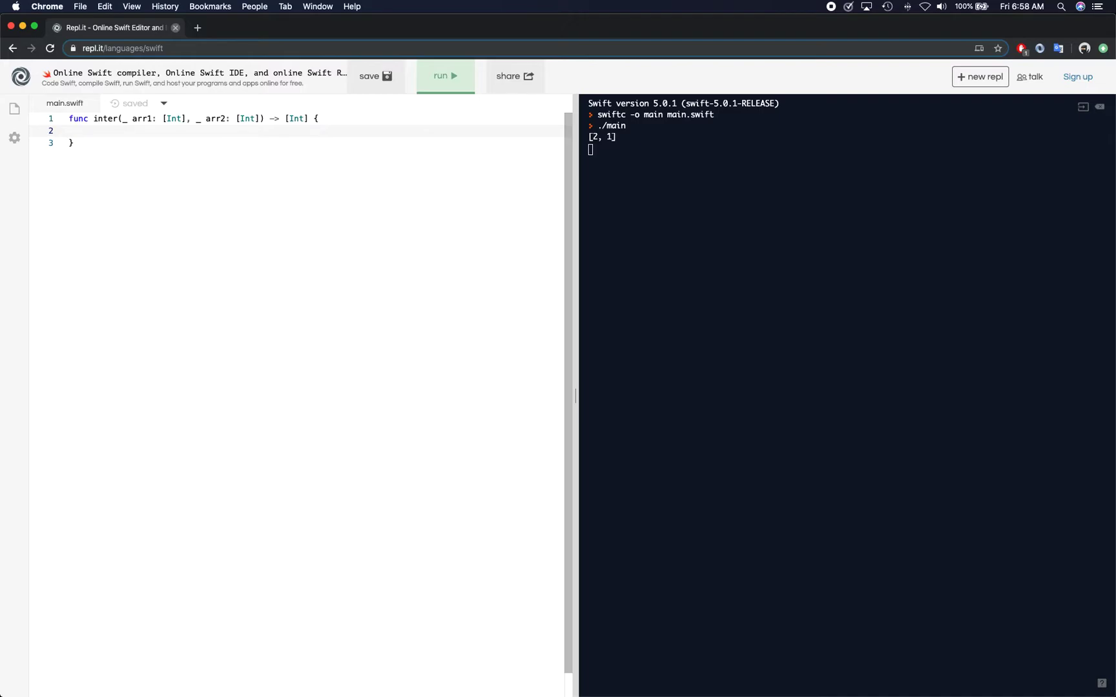
# Step: Declare set1 as Set<Int>() and loop over arr1 inserting each item into set1
pyautogui.write('let')
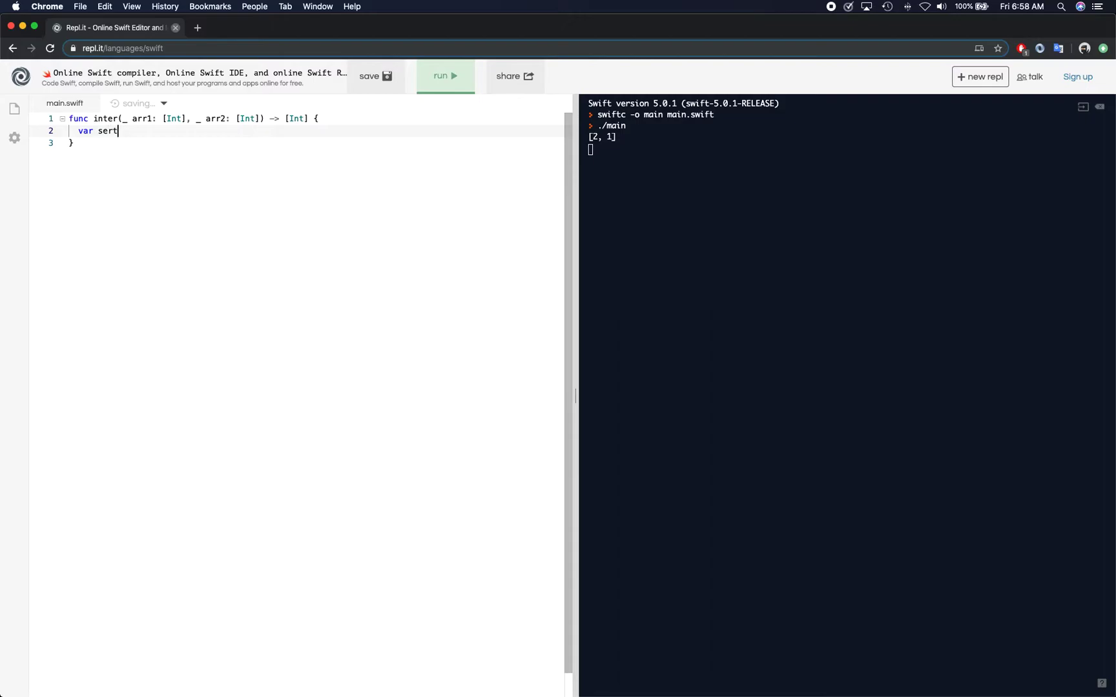
pyautogui.press('Backspace')
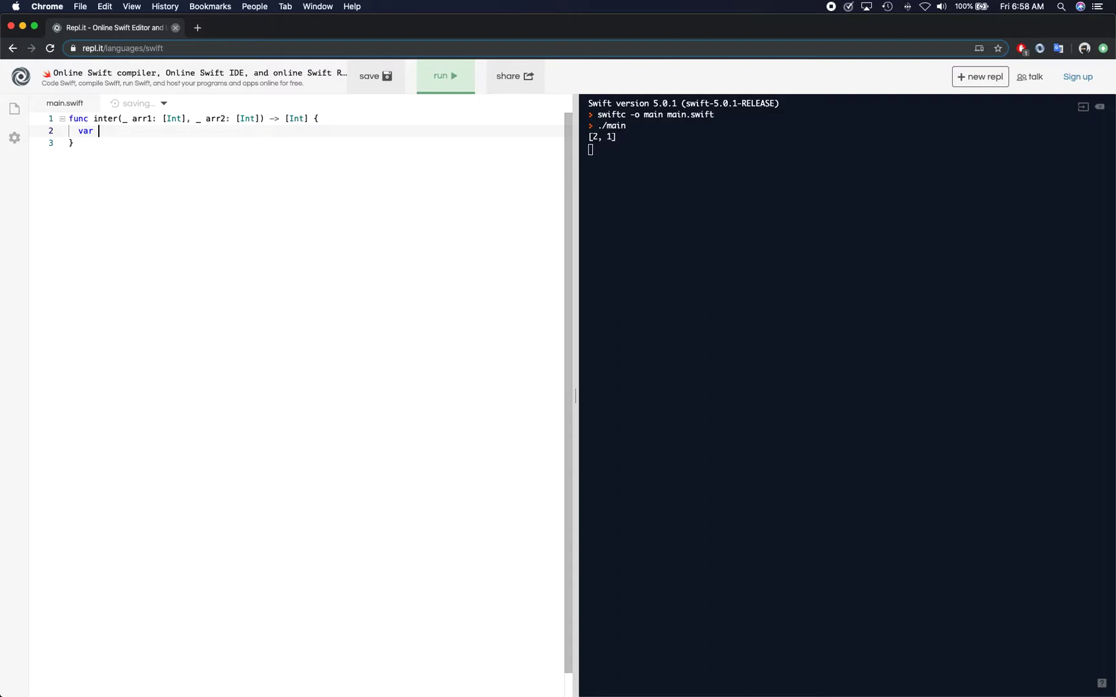
pyautogui.write('set1 = Se')
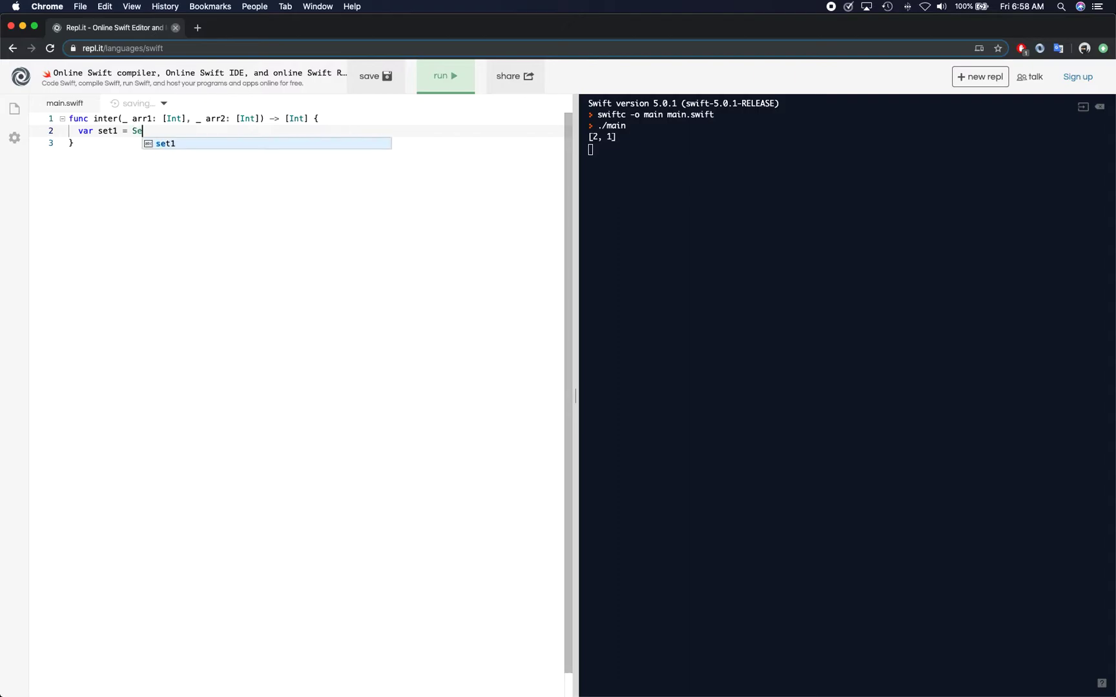
pyautogui.write('t<int')
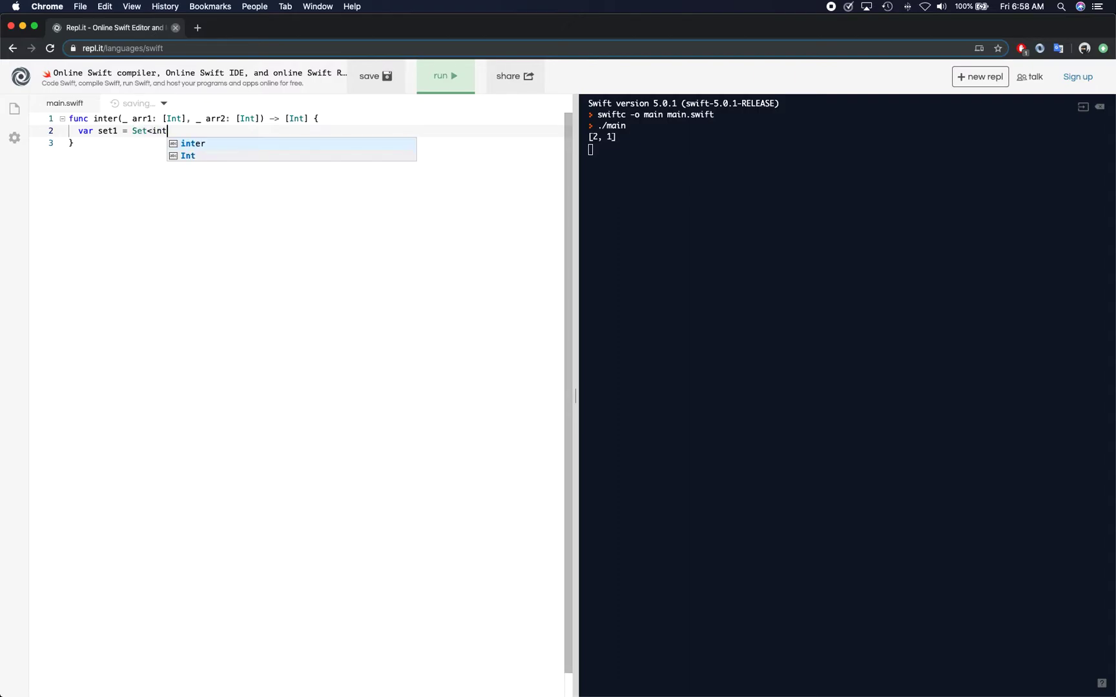
pyautogui.press('Backspace')
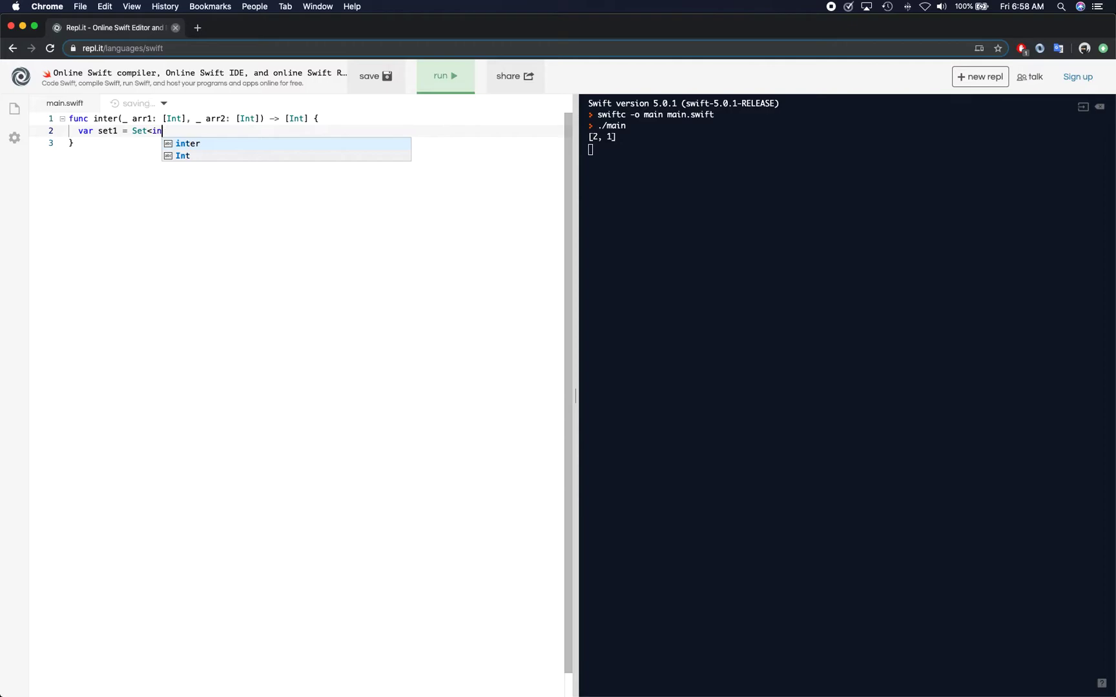
pyautogui.write('Int>(')
pyautogui.write('var')
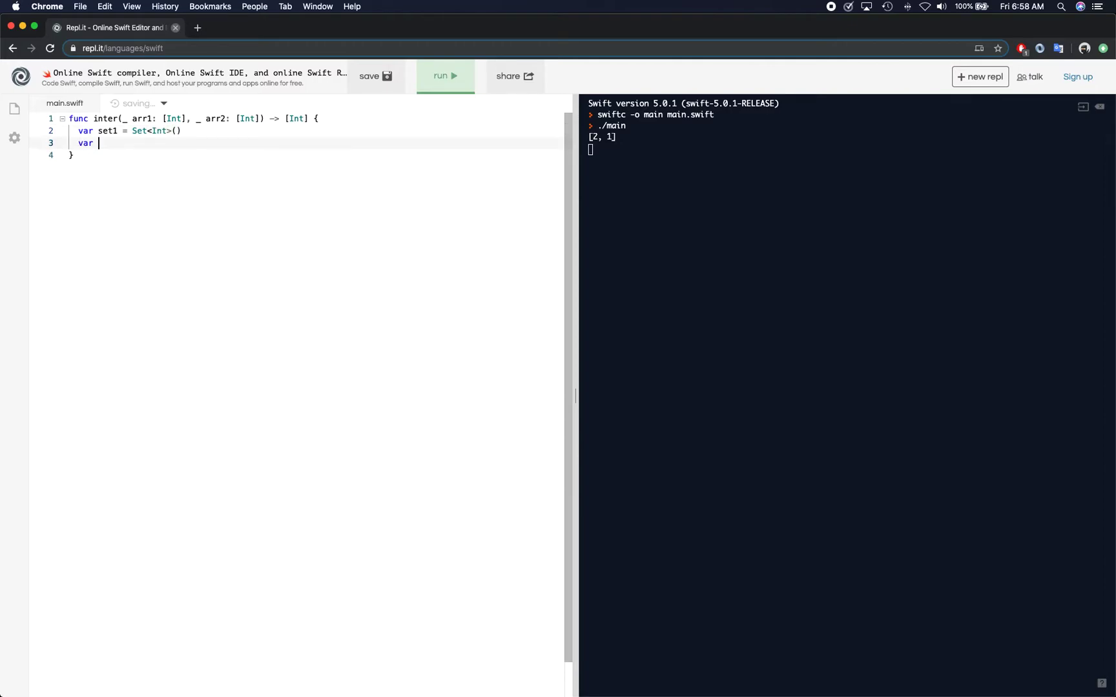
pyautogui.write('num')
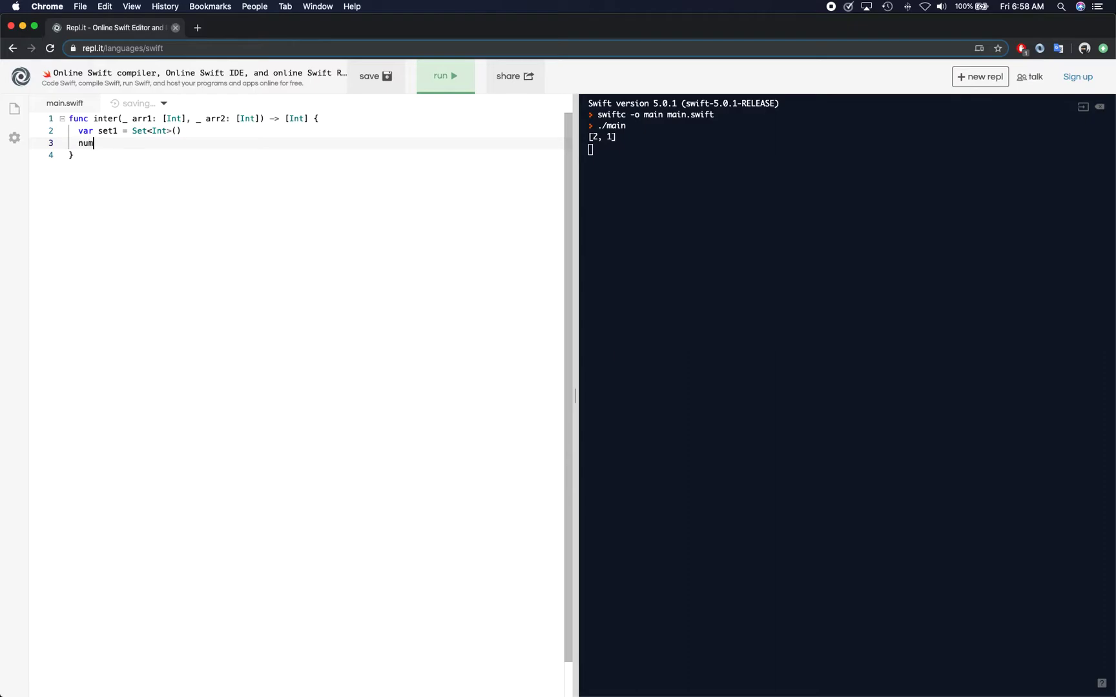
pyautogui.write('for num i')
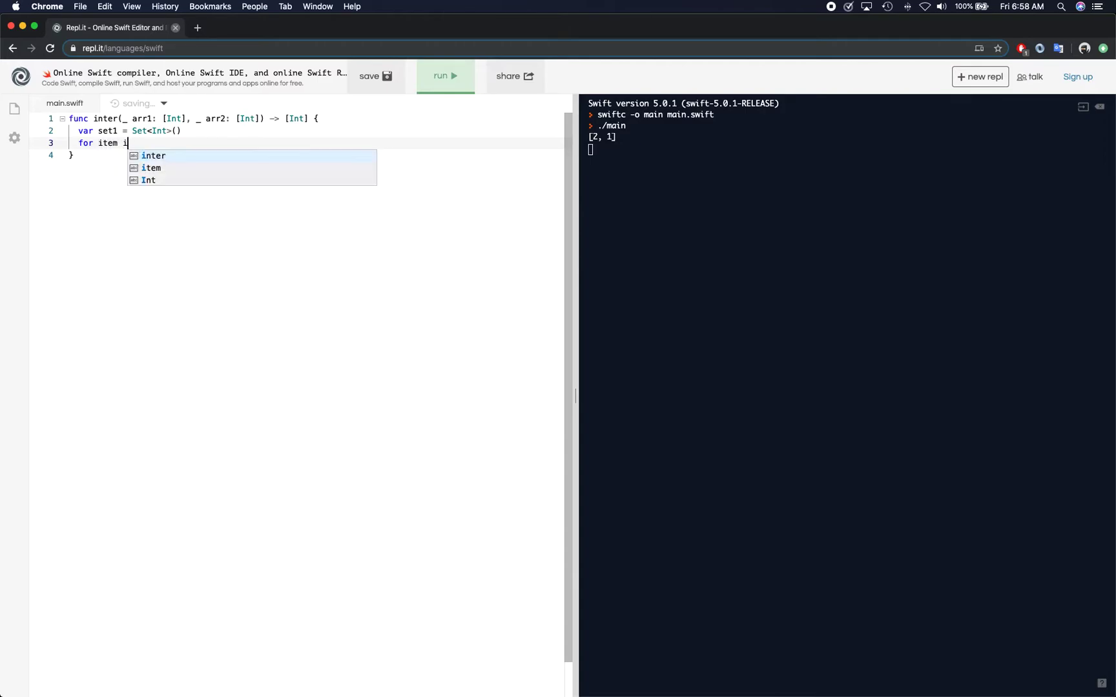
pyautogui.write('n arr1 {')
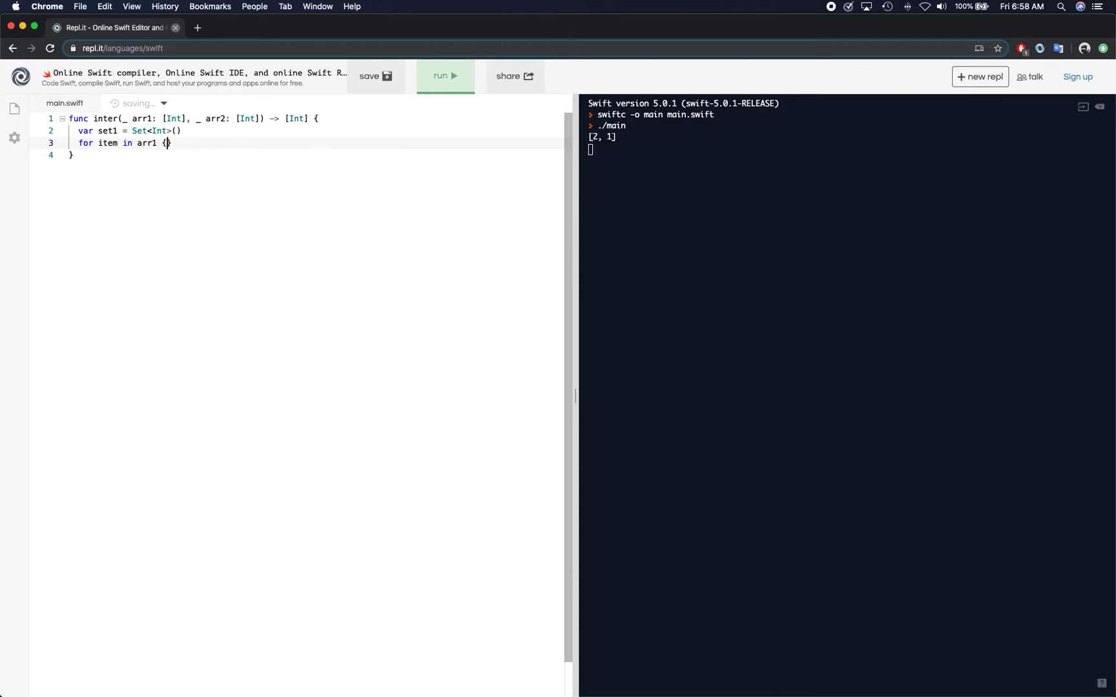
pyautogui.write('set1.')
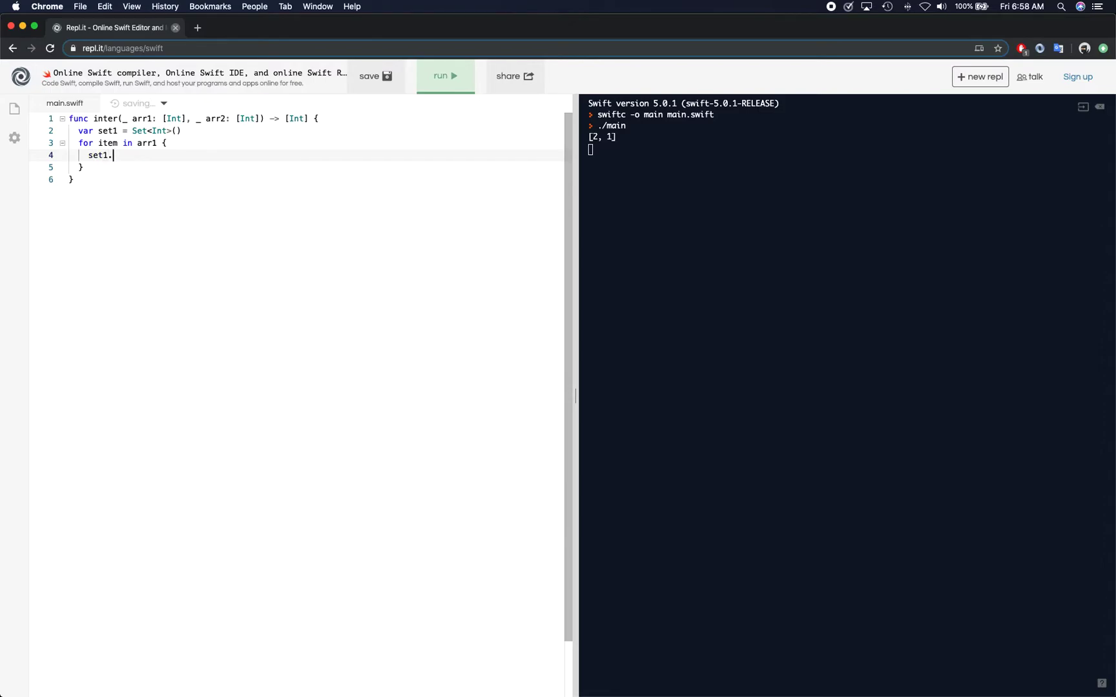
pyautogui.write('insert')
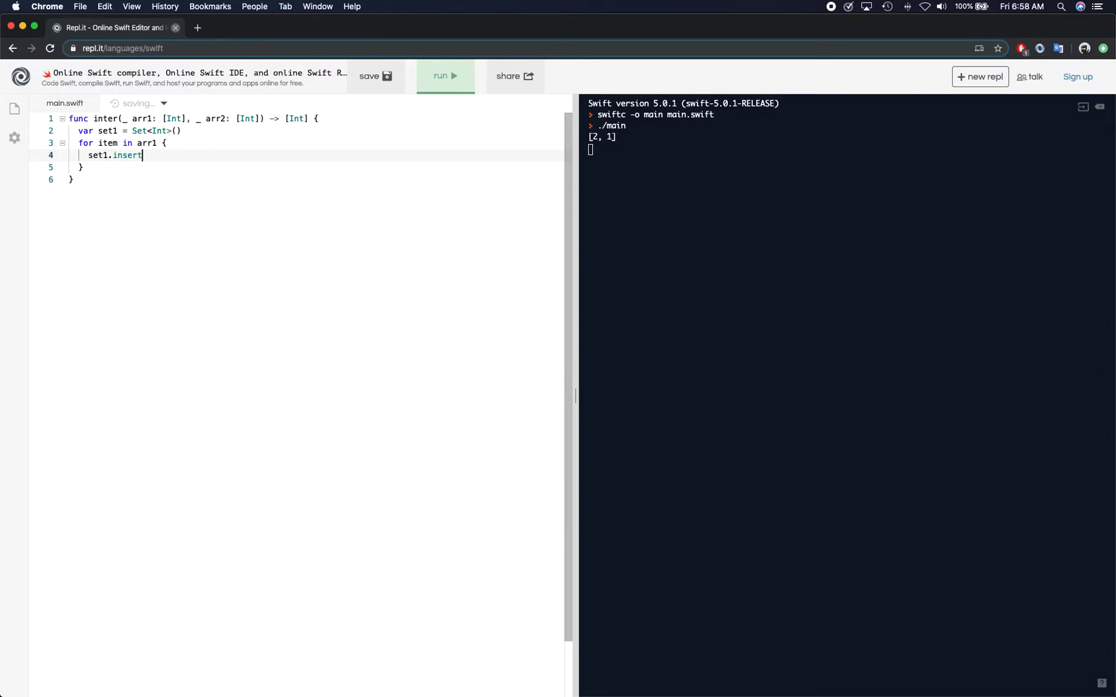
pyautogui.write('()')
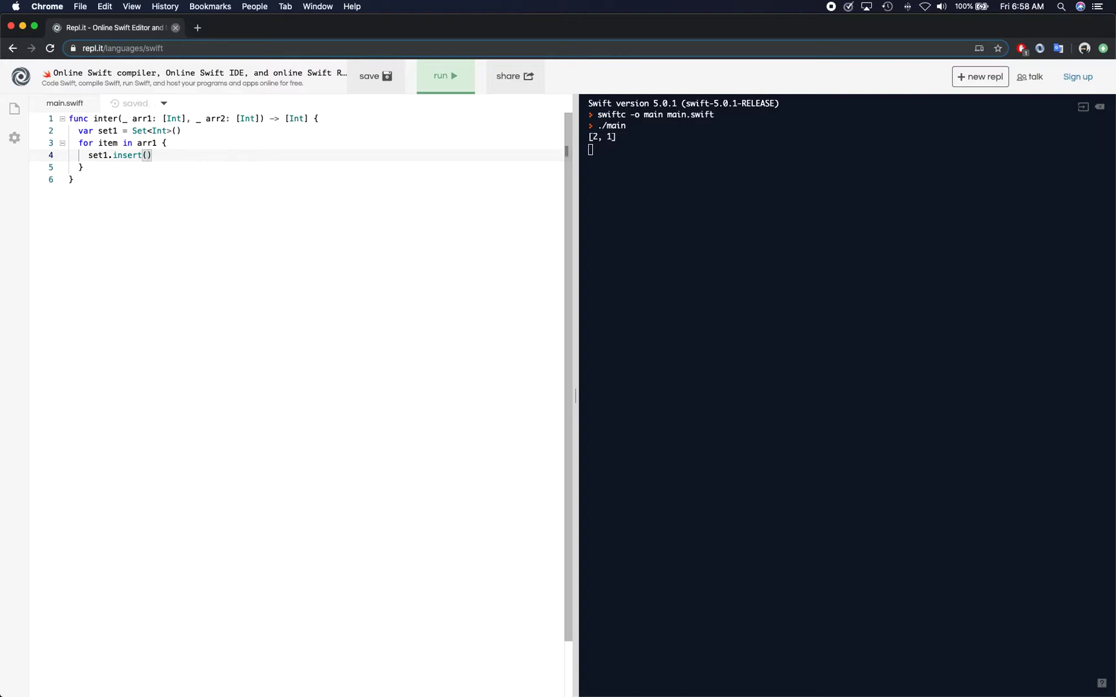
pyautogui.write('item')
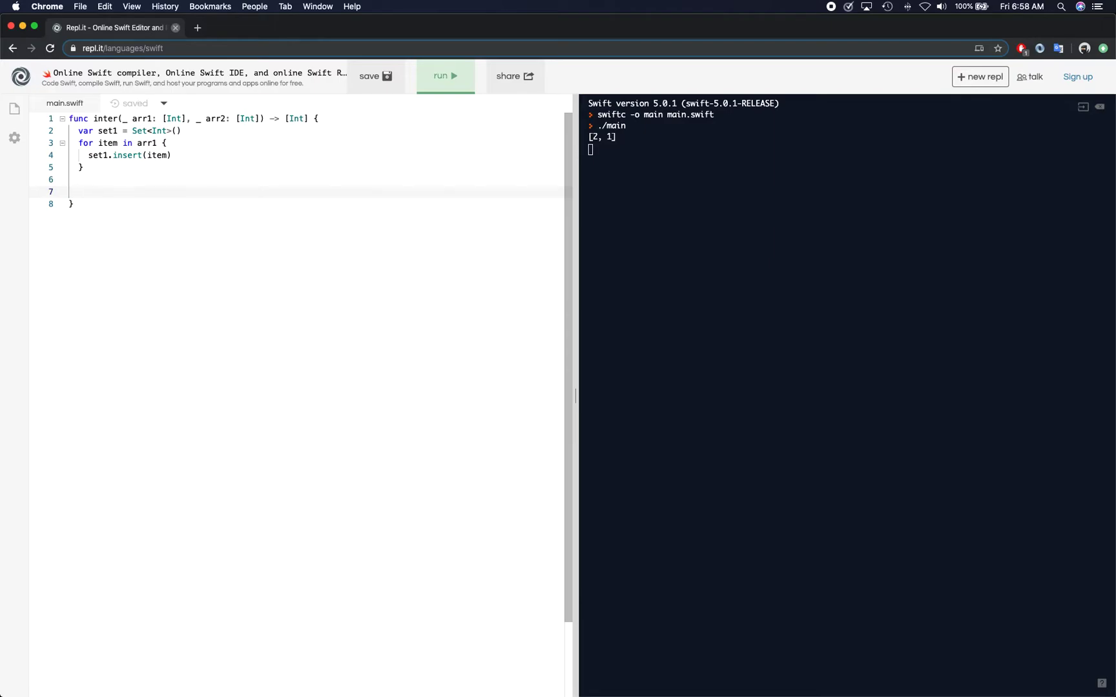
# Step: Declare set2 as Set<Int>() and loop over arr2 inserting each item into set2
pyautogui.write('var')
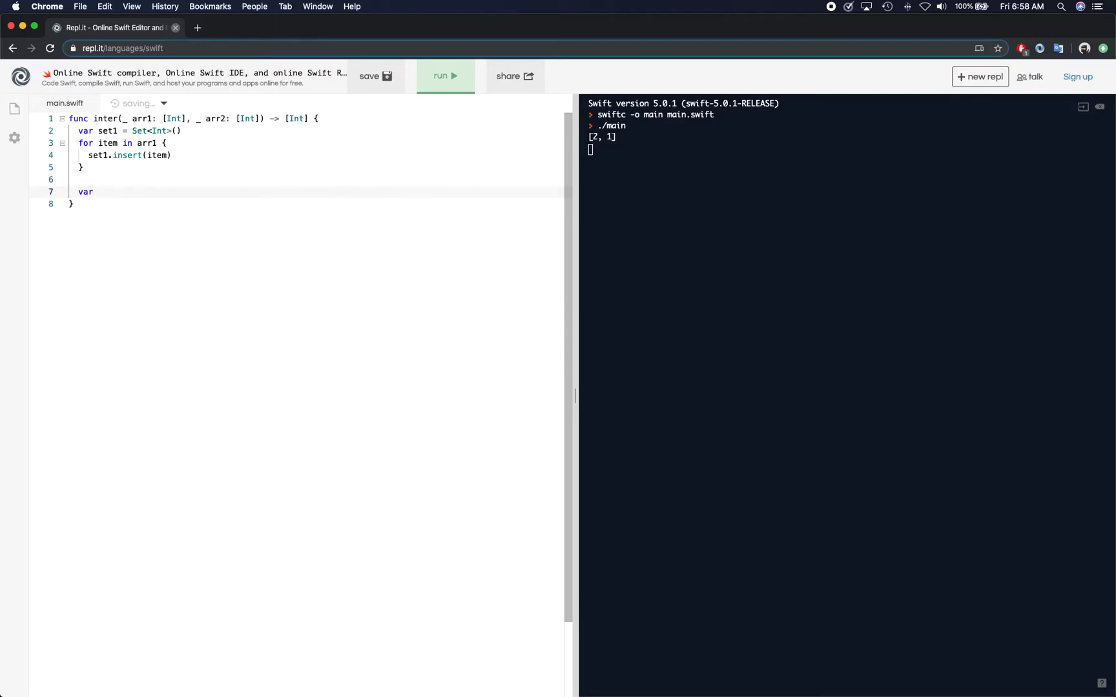
pyautogui.write('set2 =')
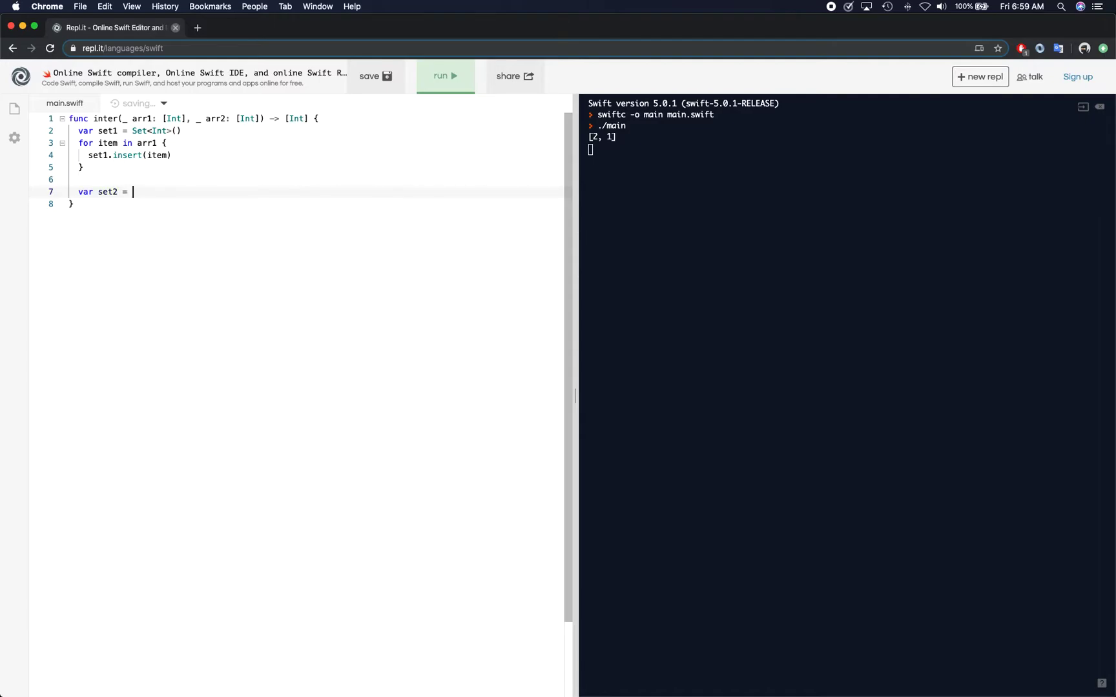
pyautogui.write('Set<In')
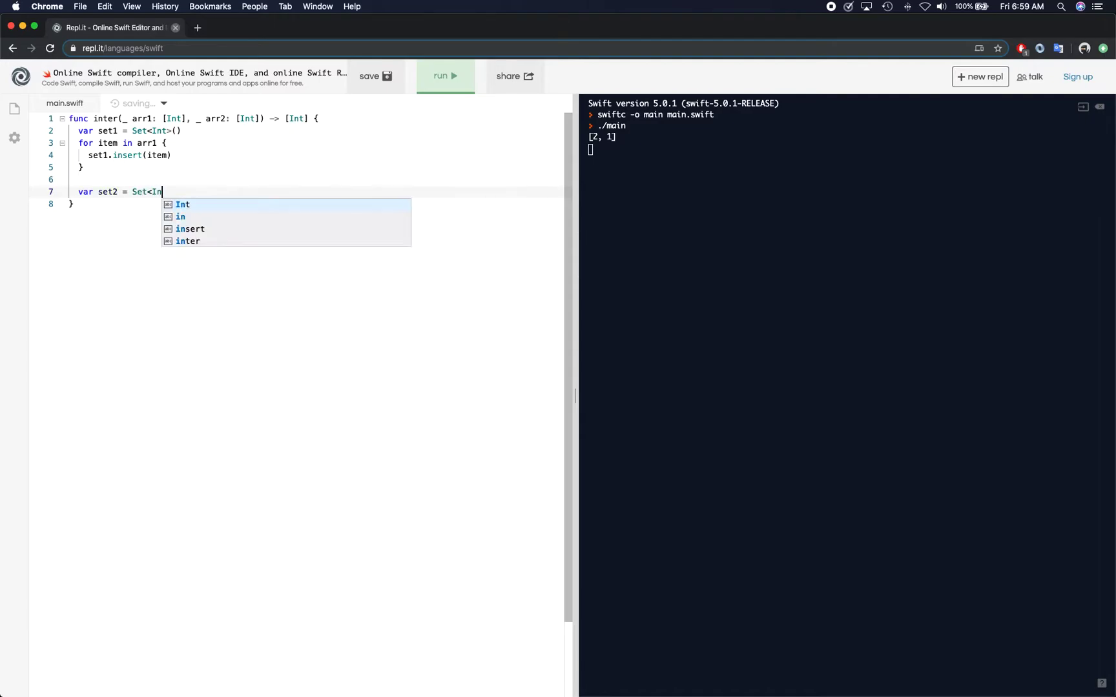
pyautogui.write('t>')
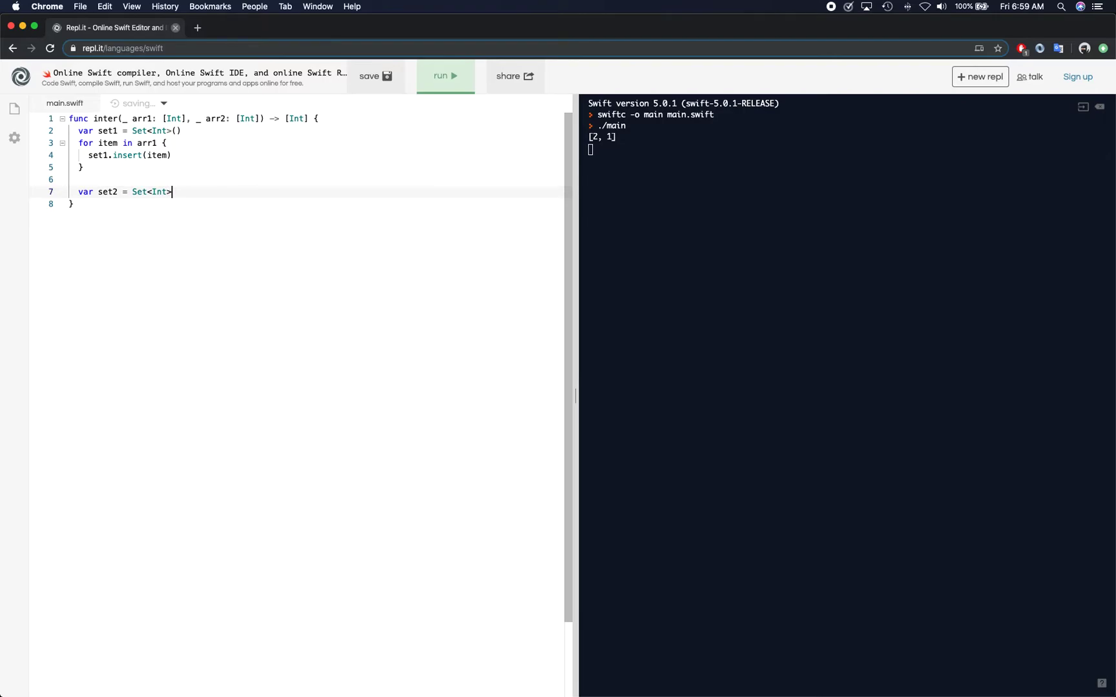
pyautogui.write('()')
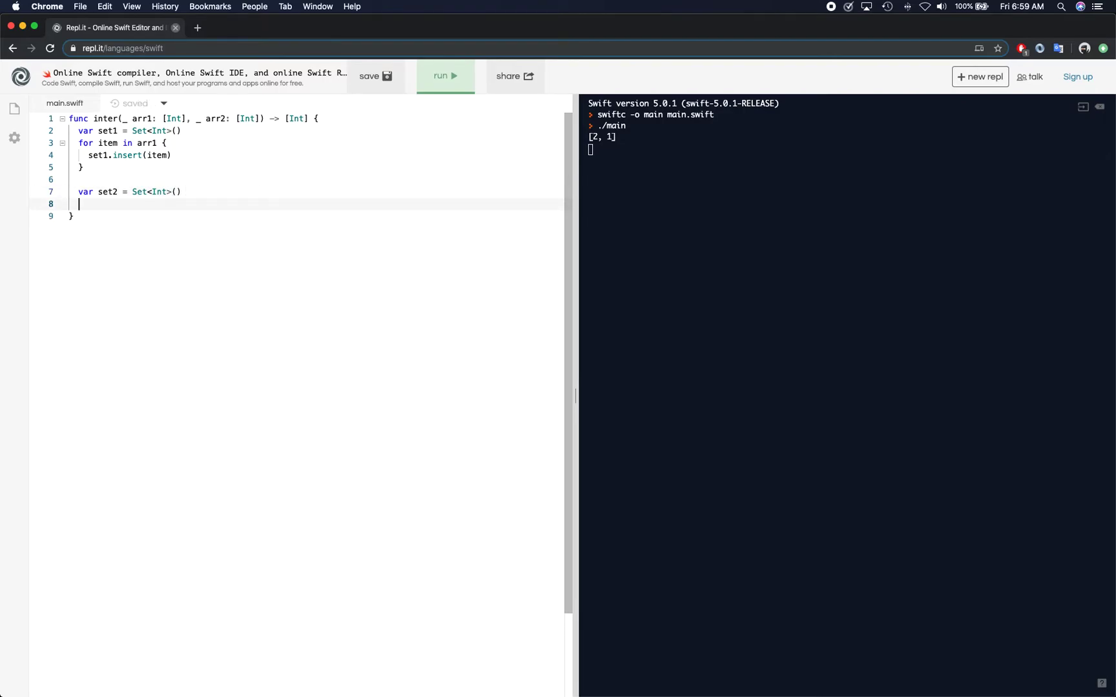
pyautogui.write('for')
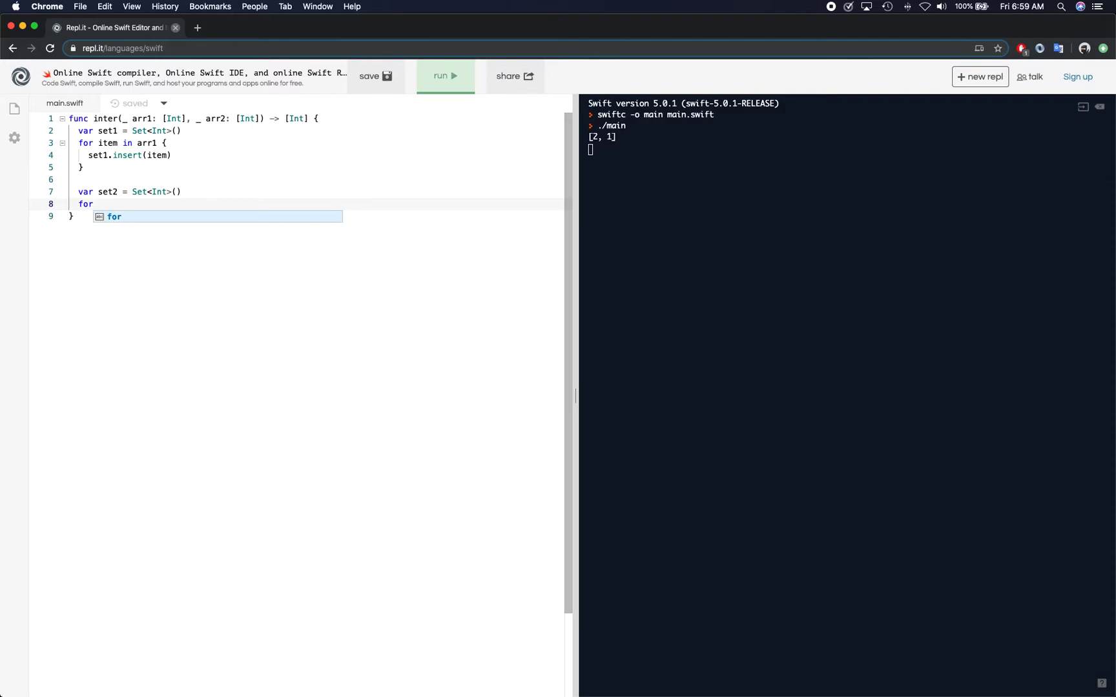
pyautogui.write('item')
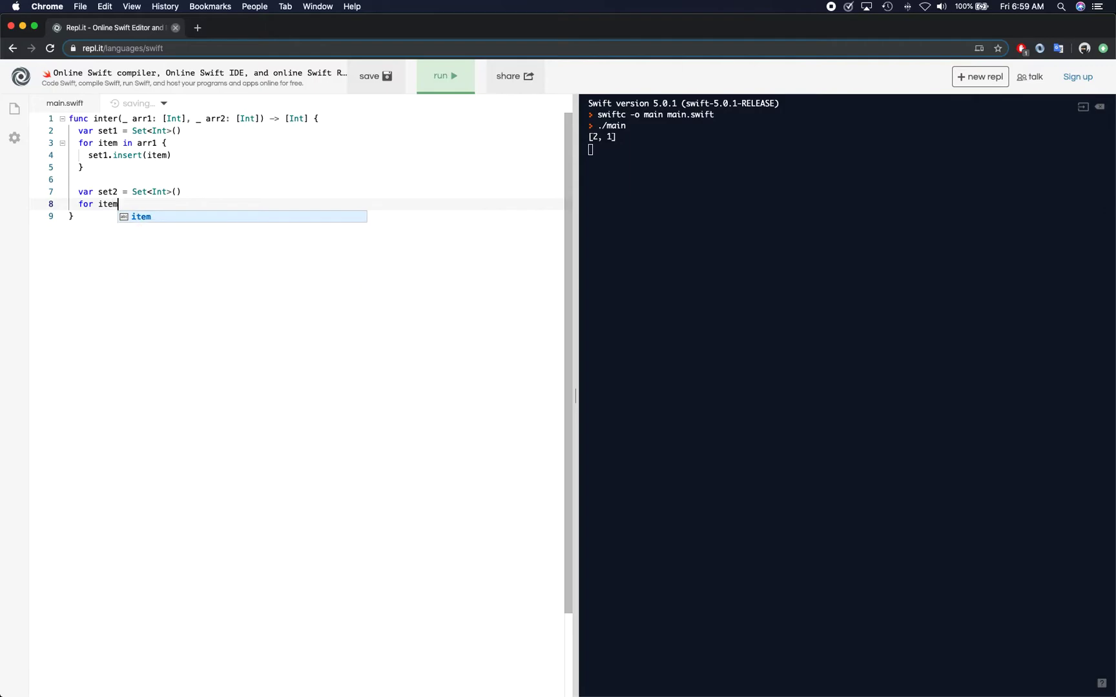
pyautogui.write('in arra')
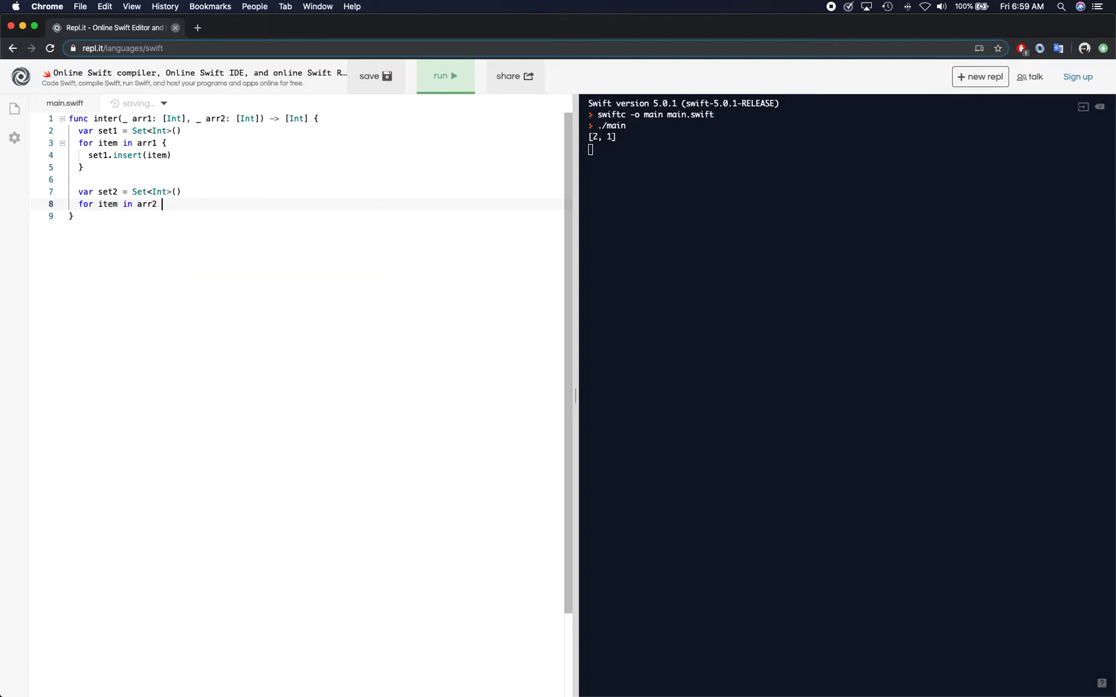
pyautogui.write('{')
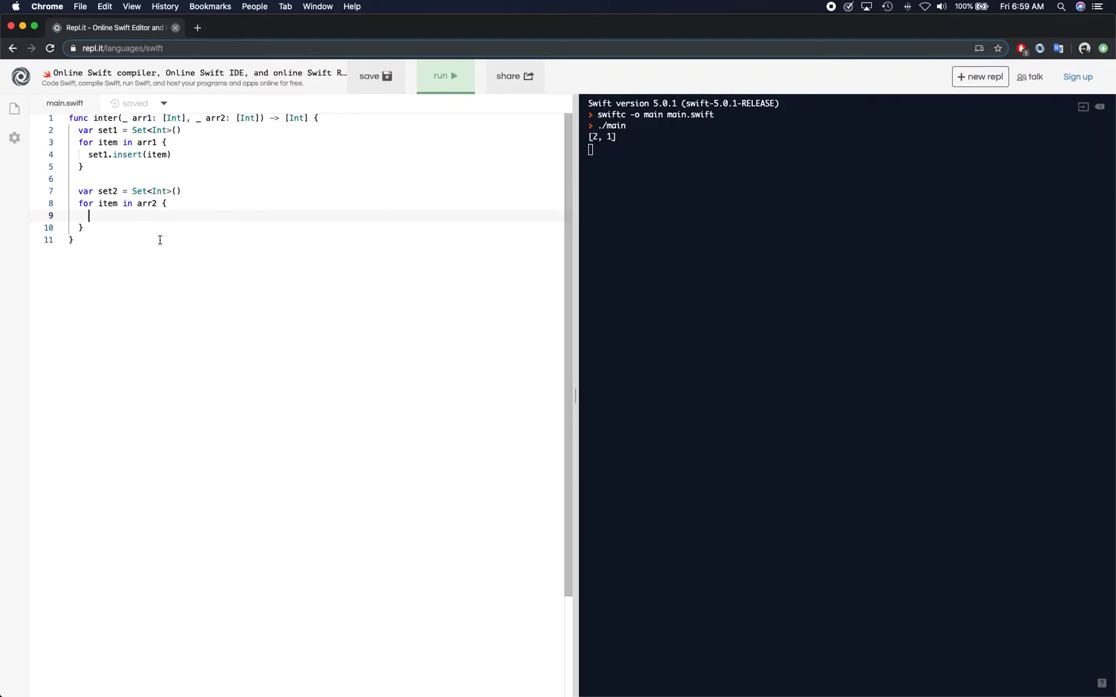
pyautogui.write('set')
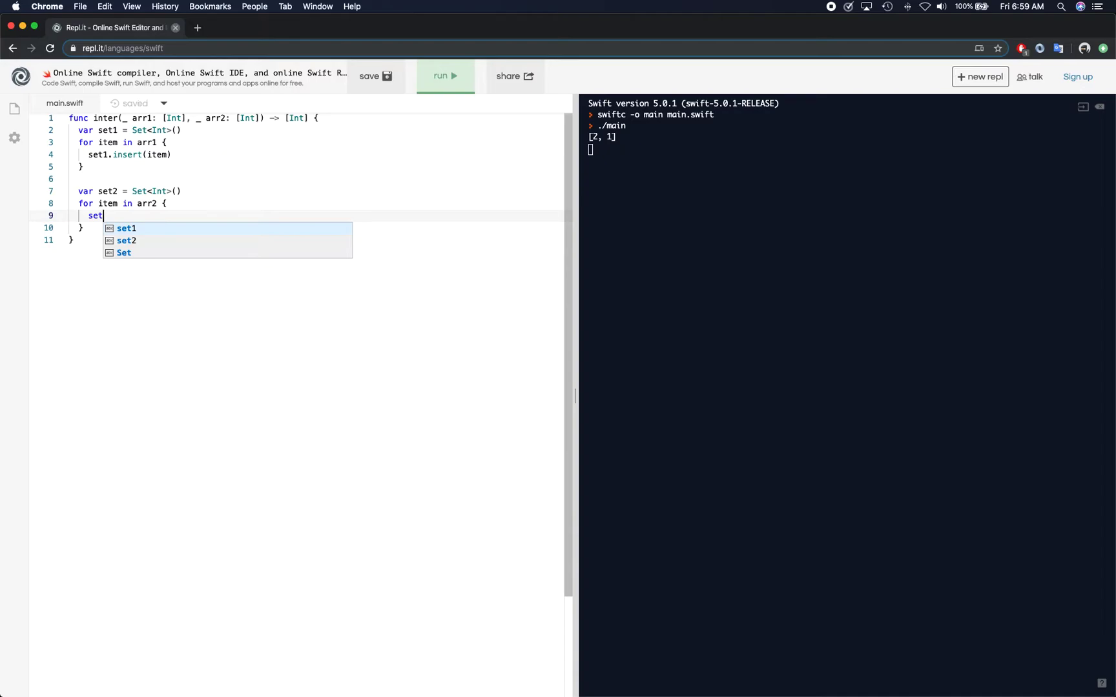
pyautogui.write('2.int')
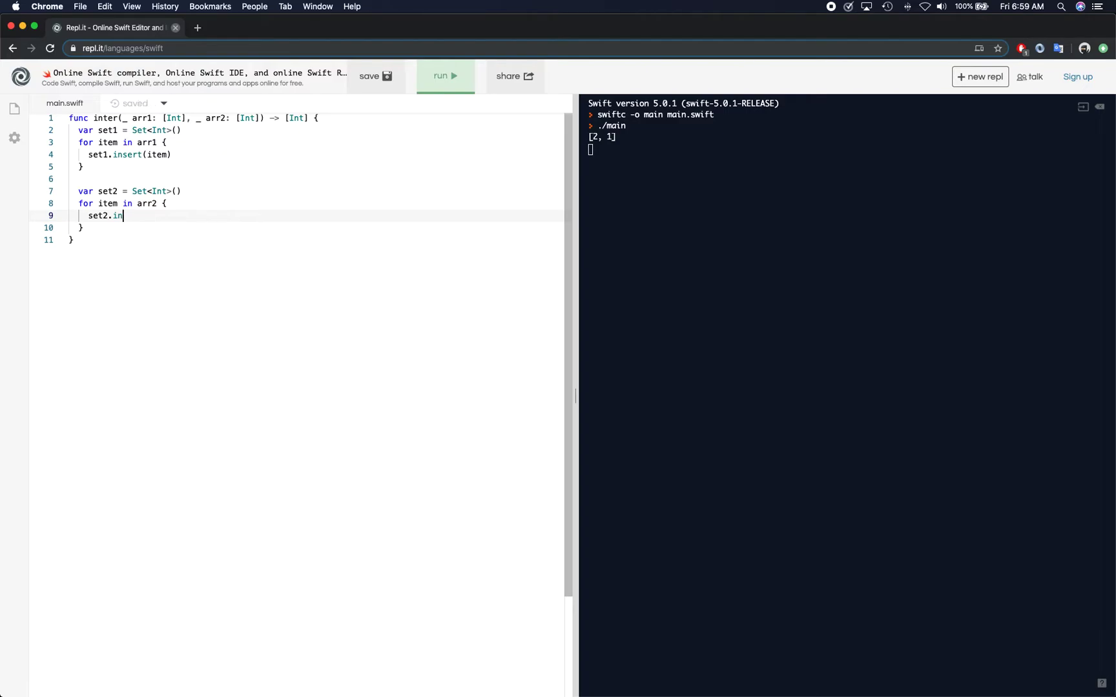
pyautogui.write('sert(ote')
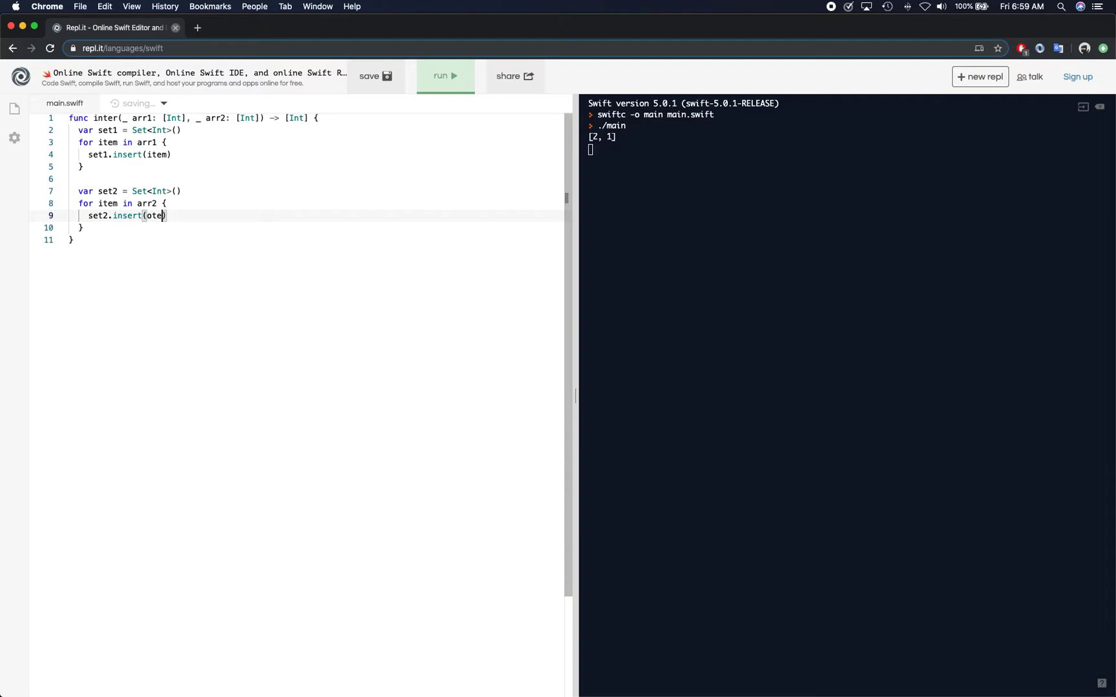
pyautogui.write('item')
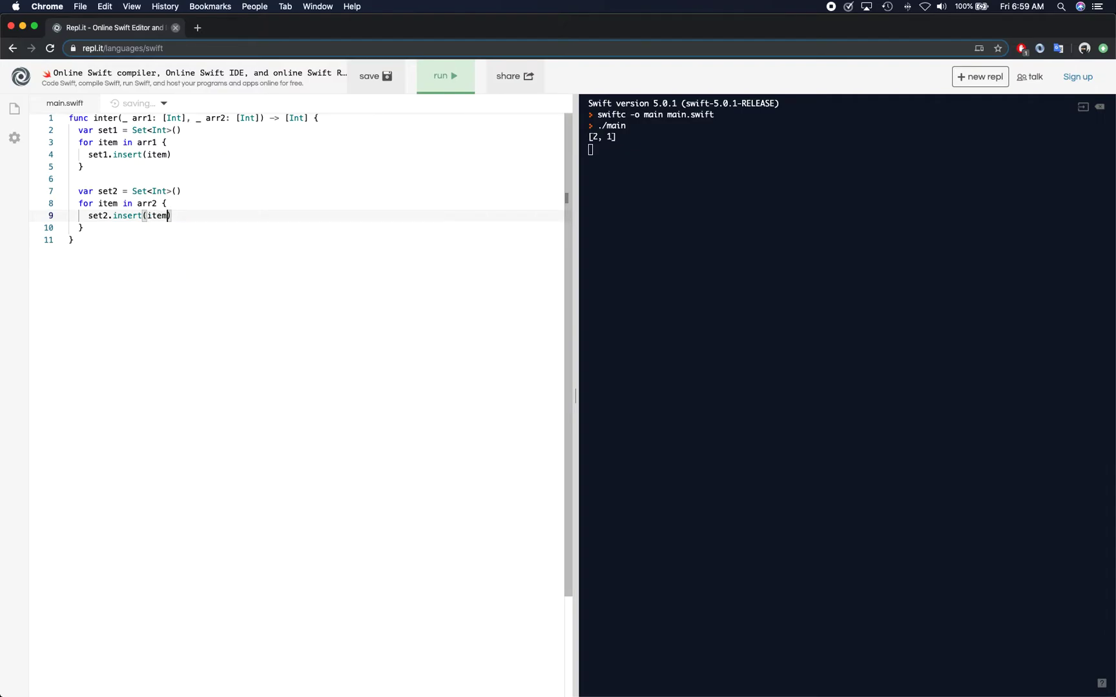
pyautogui.press('Enter')
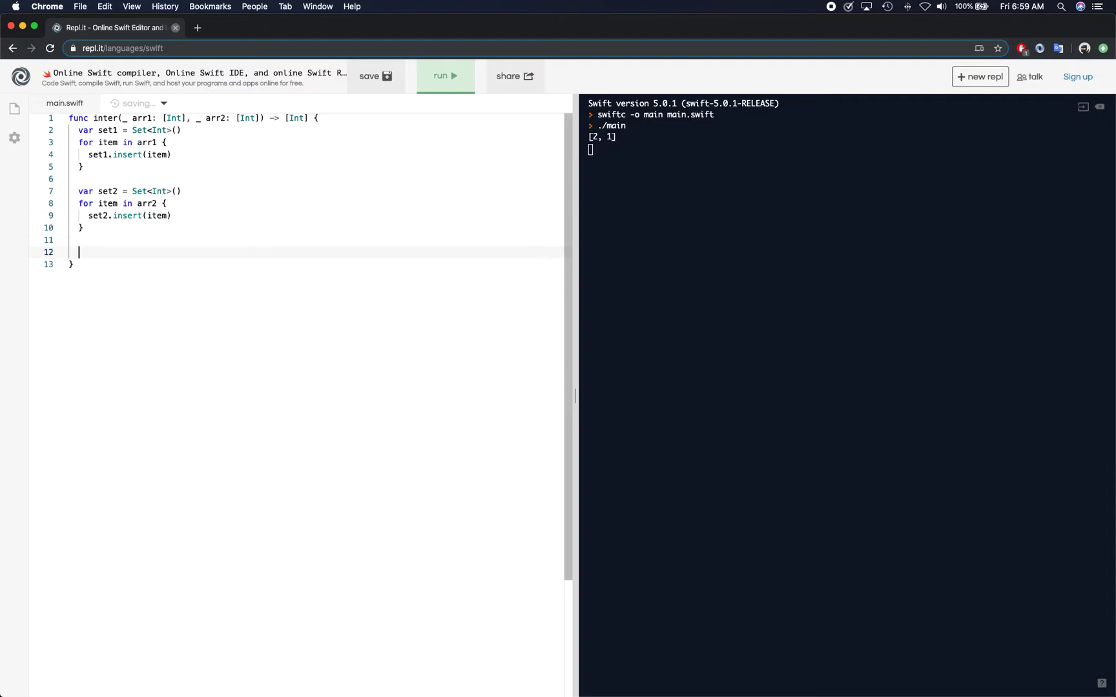
# Step: Add debug print lines for set1 and set2
pyautogui.write('print')
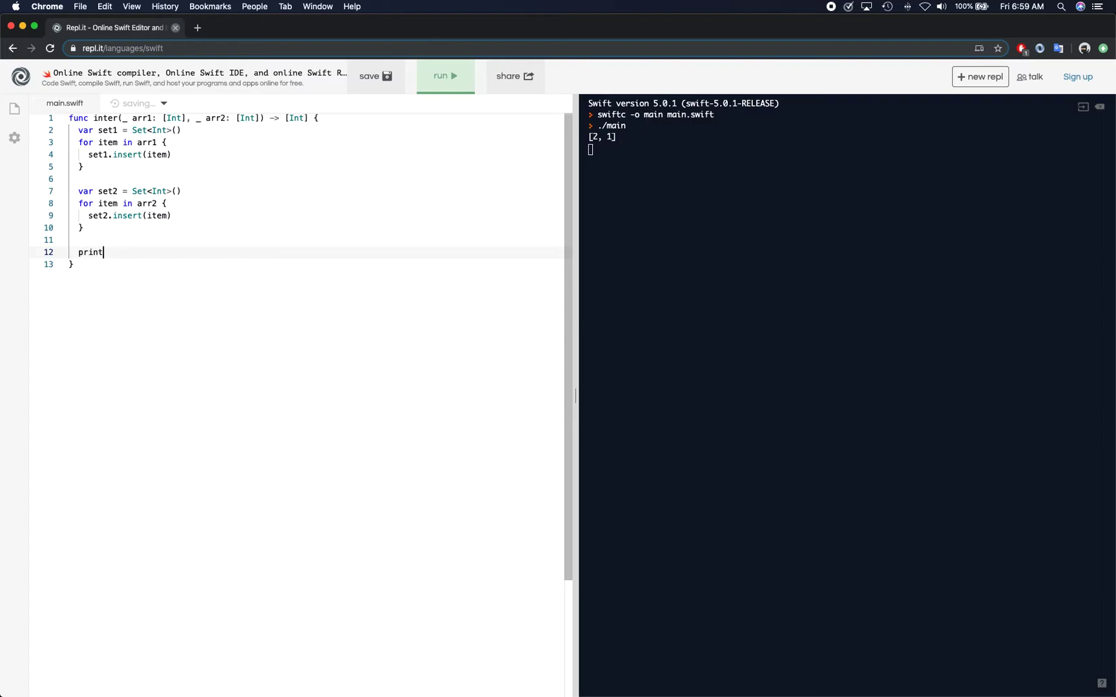
pyautogui.write('(set1')
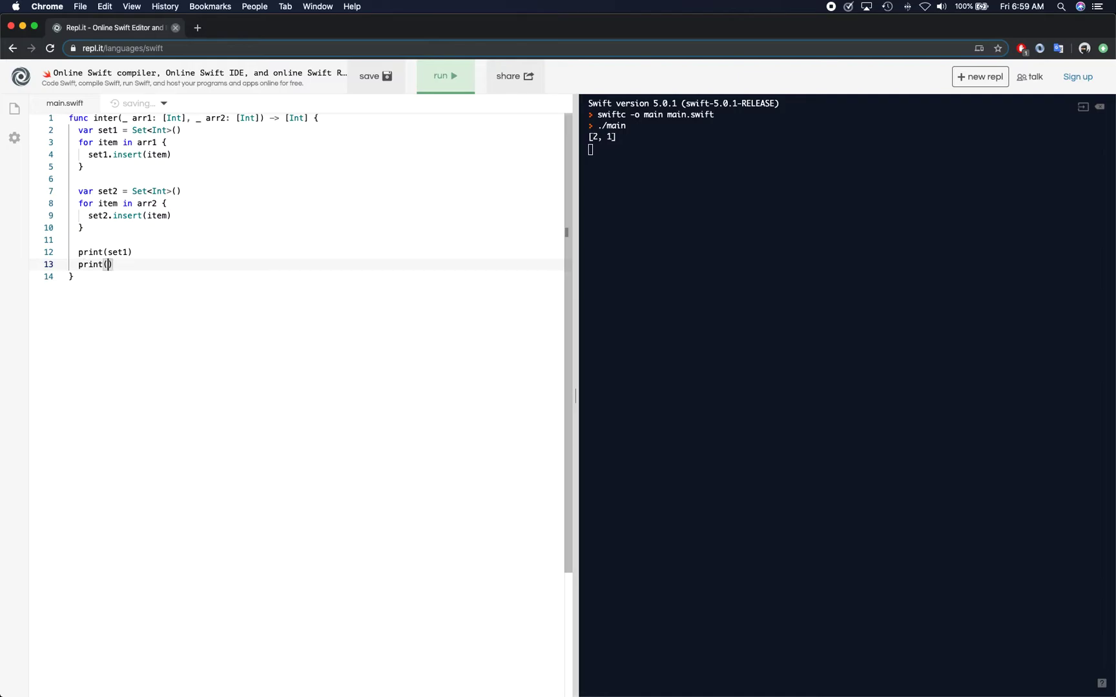
pyautogui.write('set2')
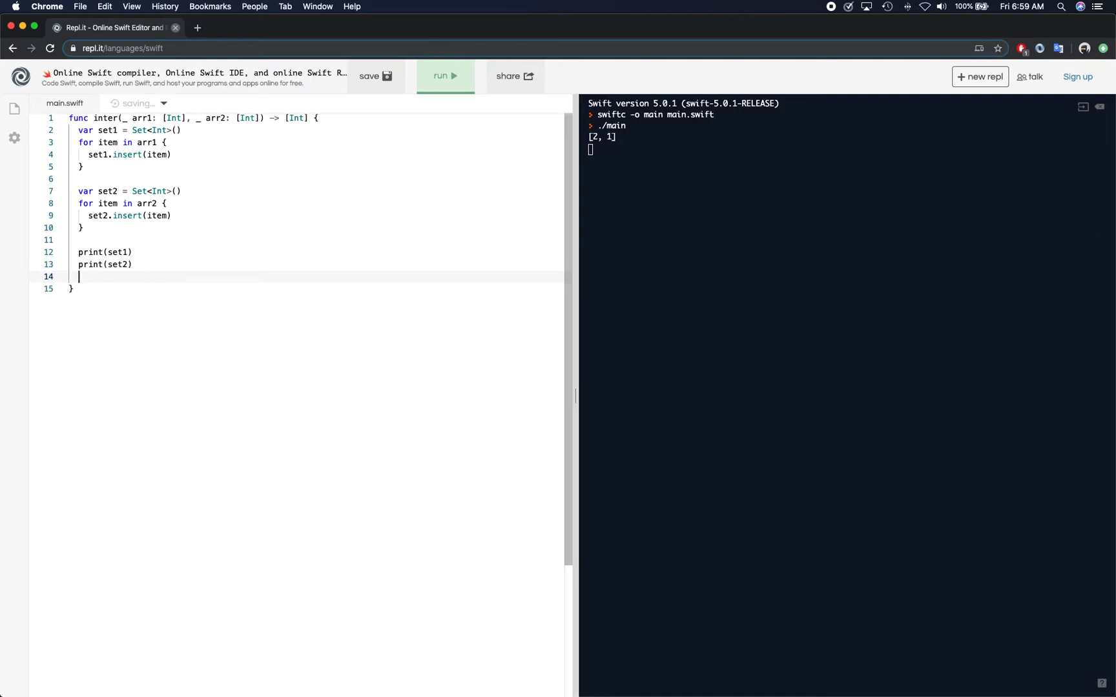
# Step: Return Array(set1.intersection(set2)) and leave blank lines after the function
pyautogui.write('return Array(')
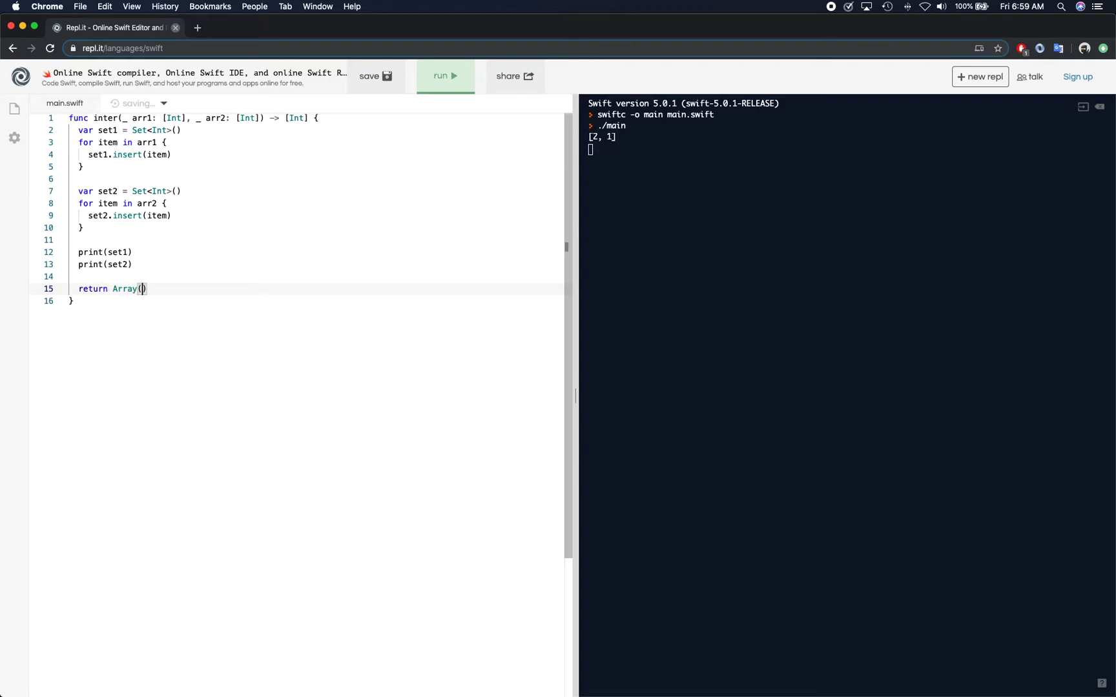
pyautogui.write('set1.i')
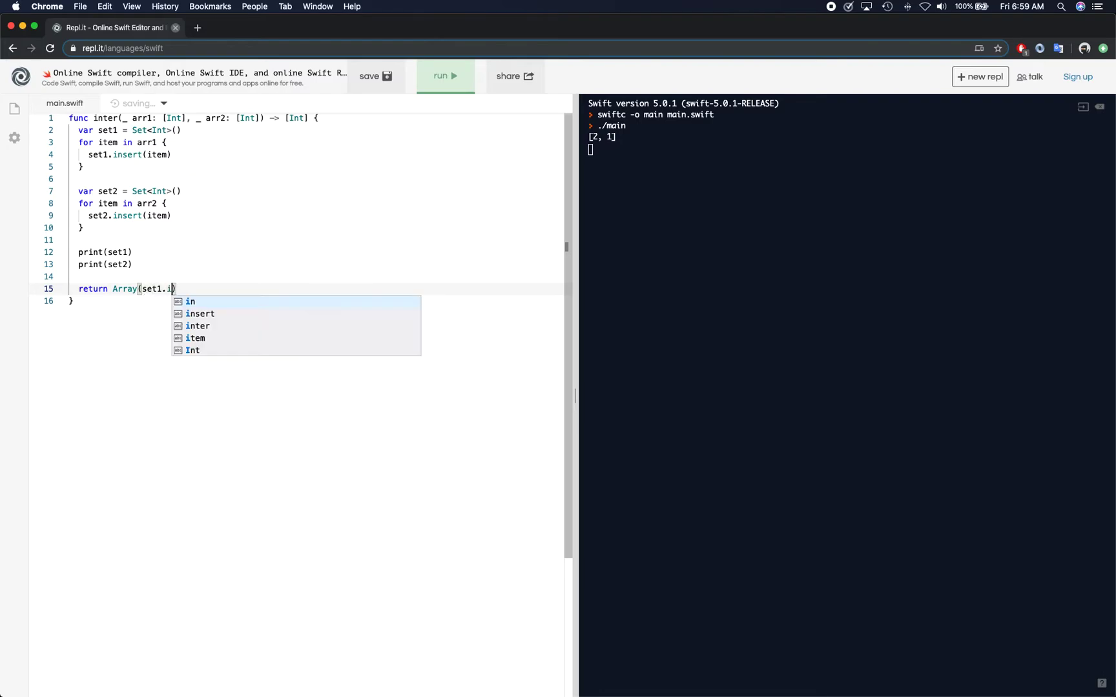
pyautogui.write('ntersection(')
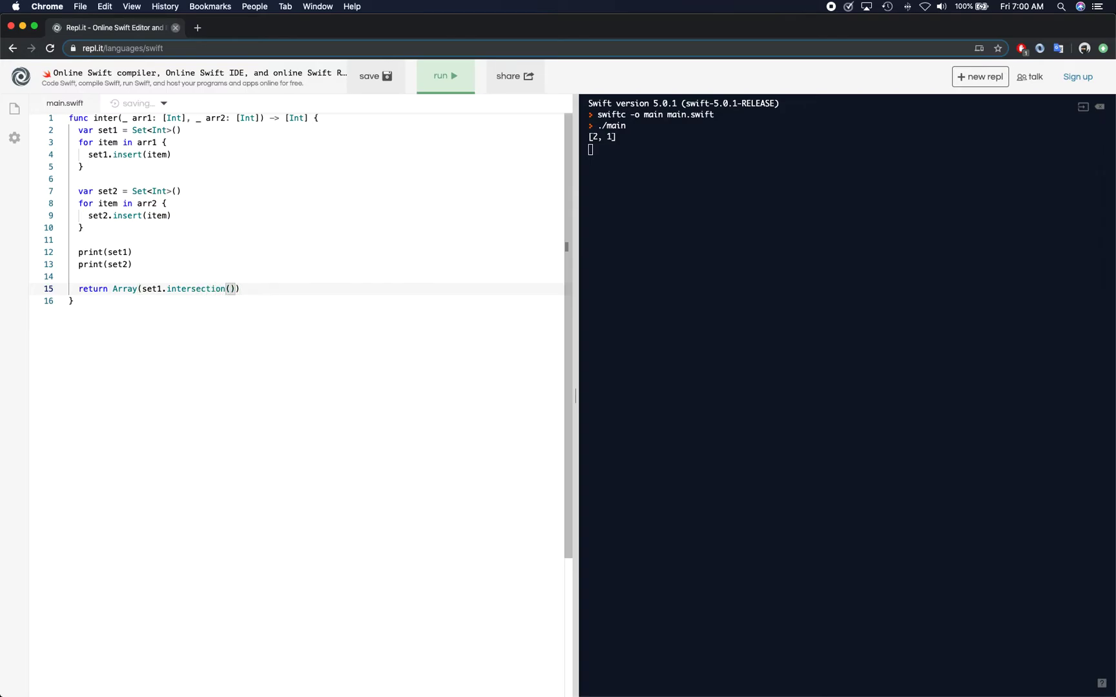
pyautogui.write('set2')
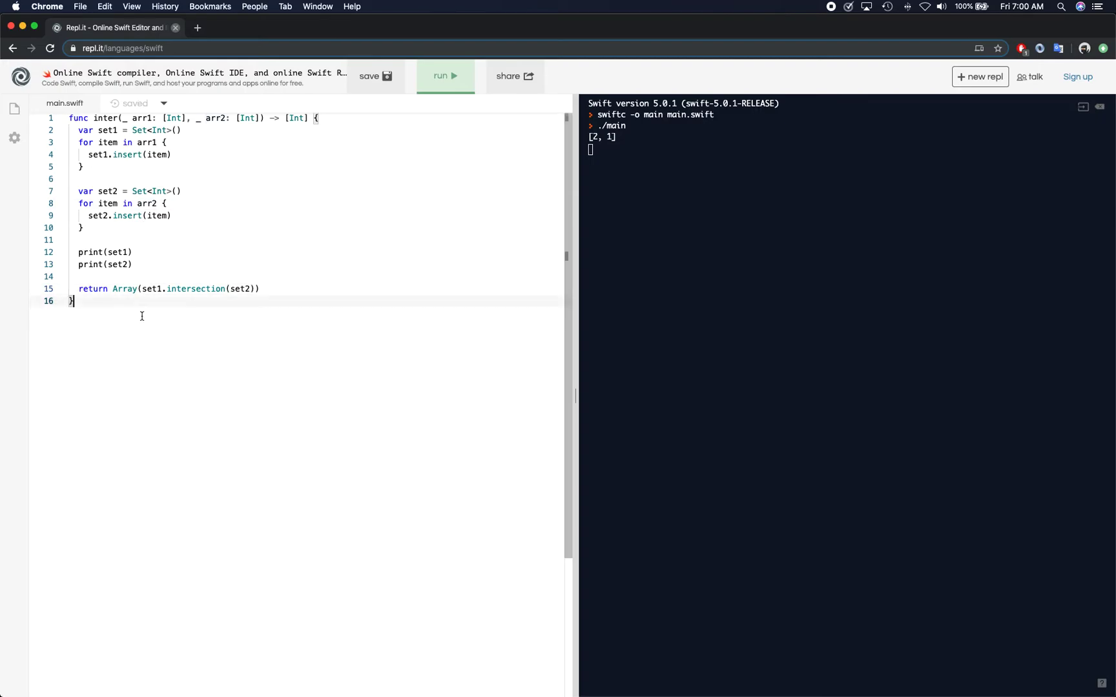
pyautogui.press('Enter')
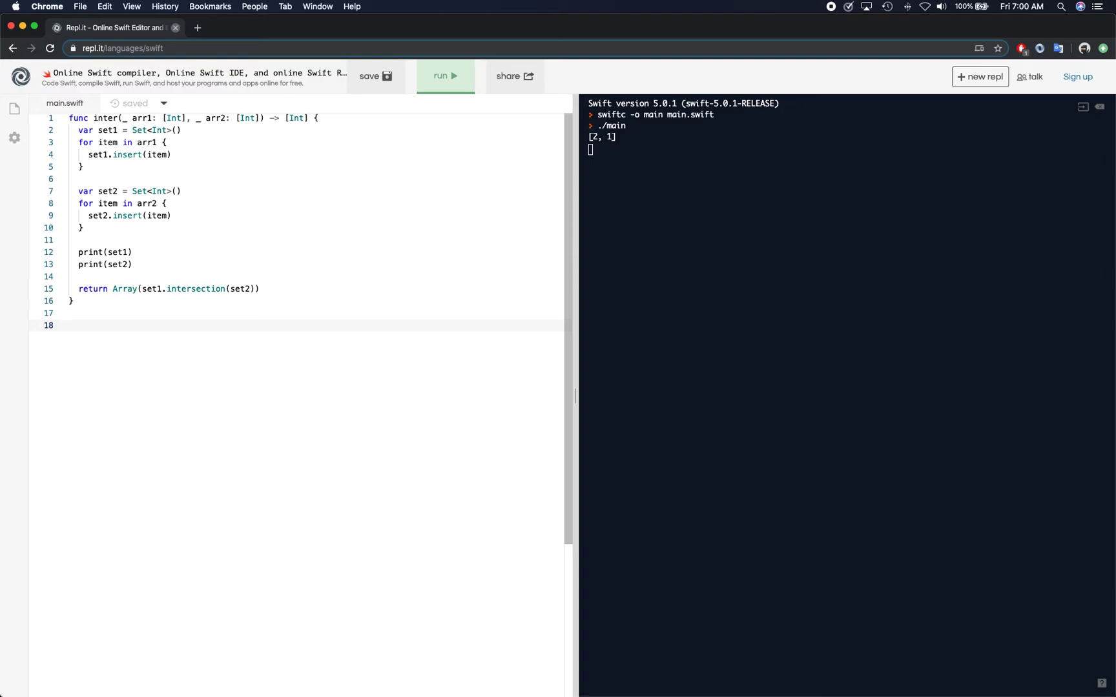
# Step: Add print(inter([1,2,2,1],[2,2])) and run it to see [2] in the console
pyautogui.write('print')
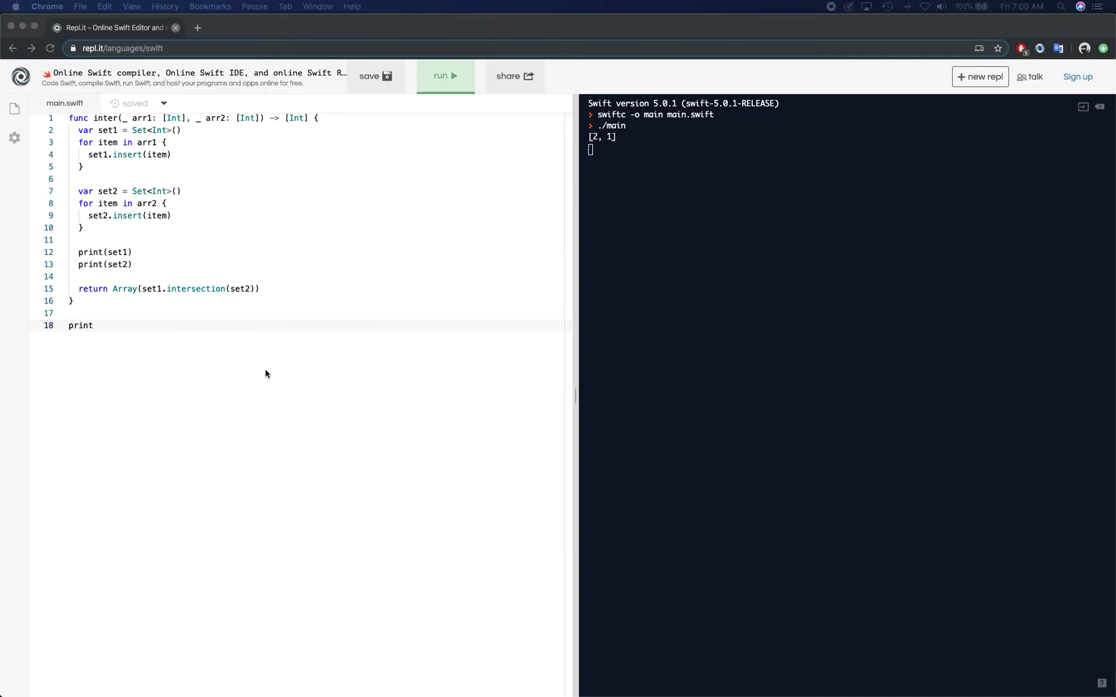
pyautogui.write('()')
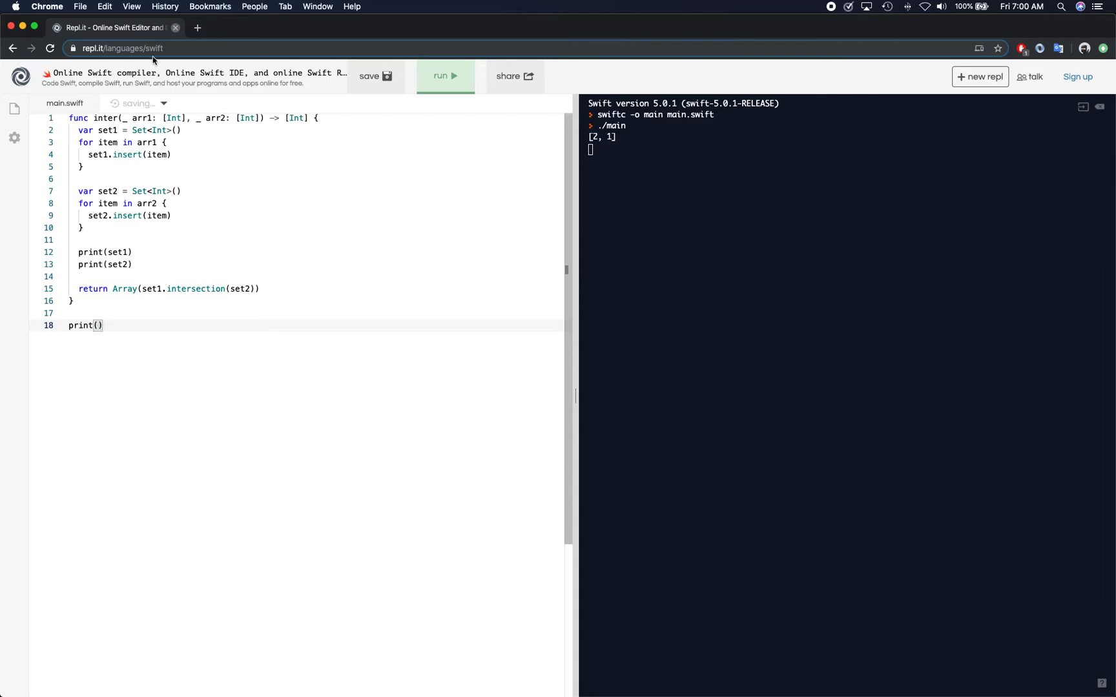
pyautogui.doubleClick(106, 119)
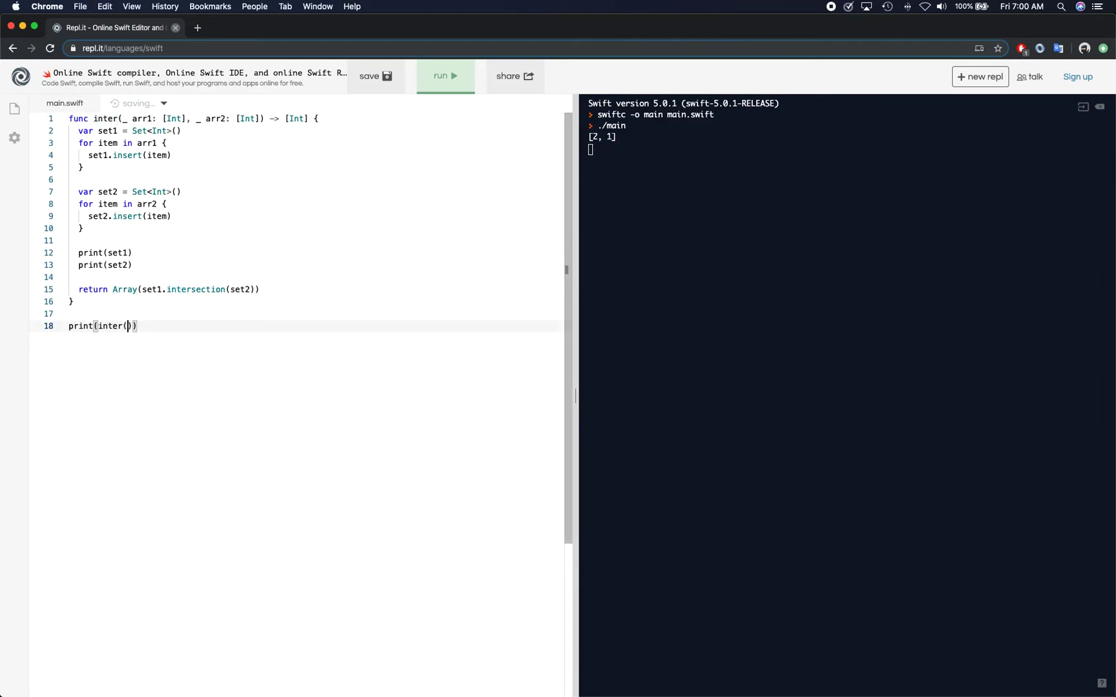
pyautogui.write('[],[')
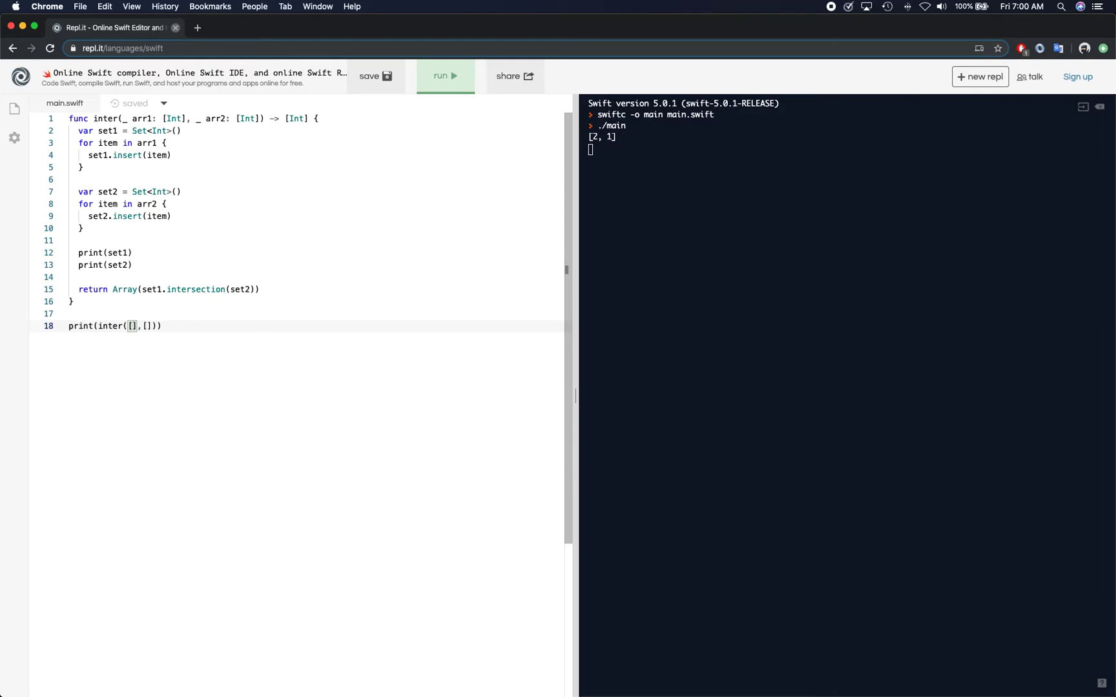
pyautogui.write('1,2,2')
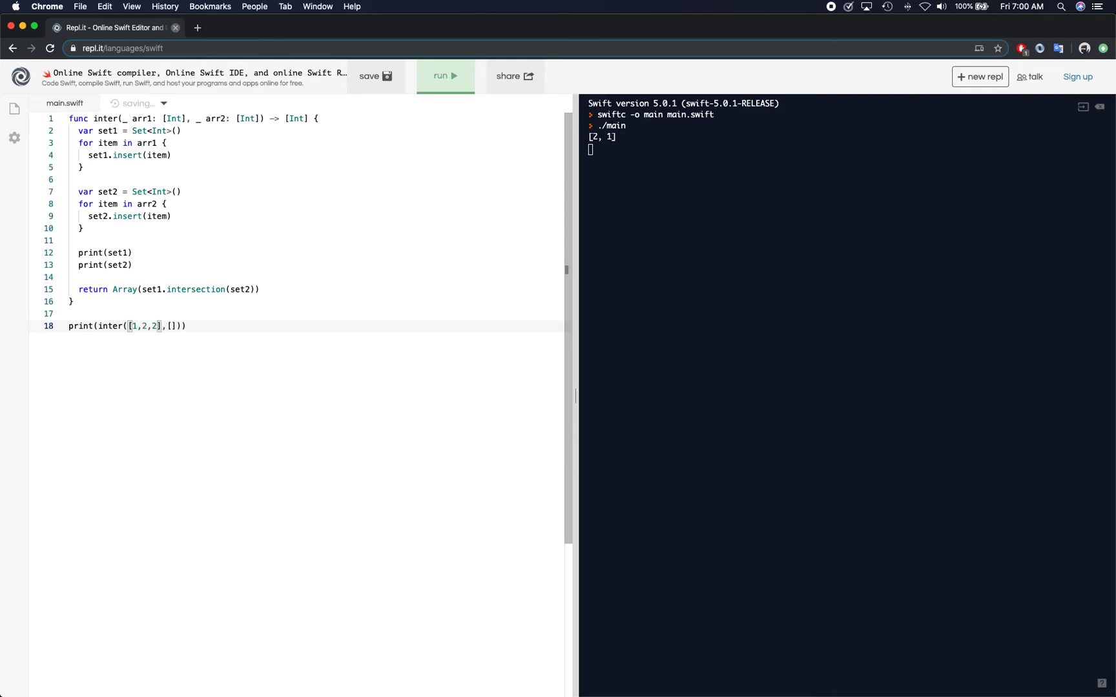
pyautogui.write(',1')
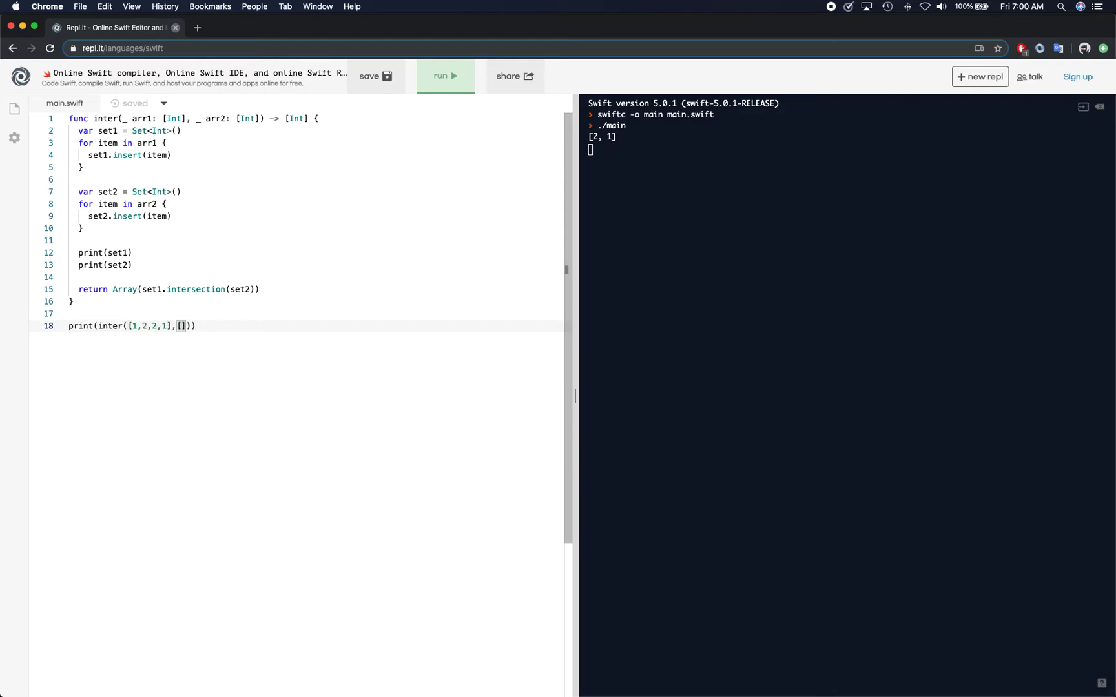
pyautogui.write(',')
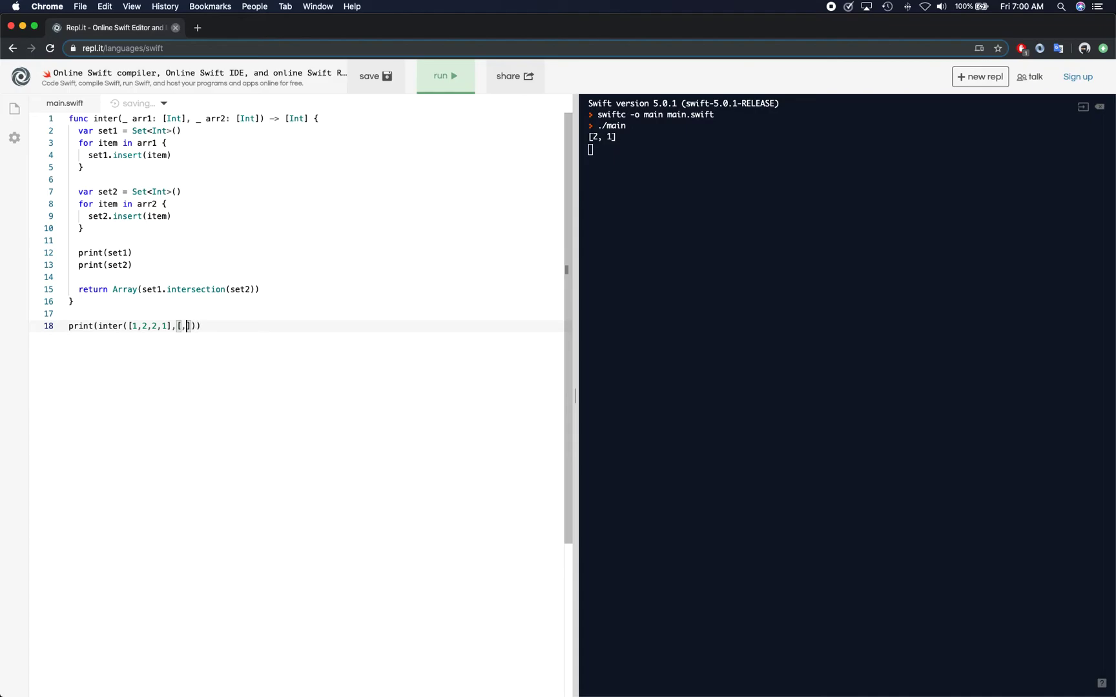
pyautogui.write('2')
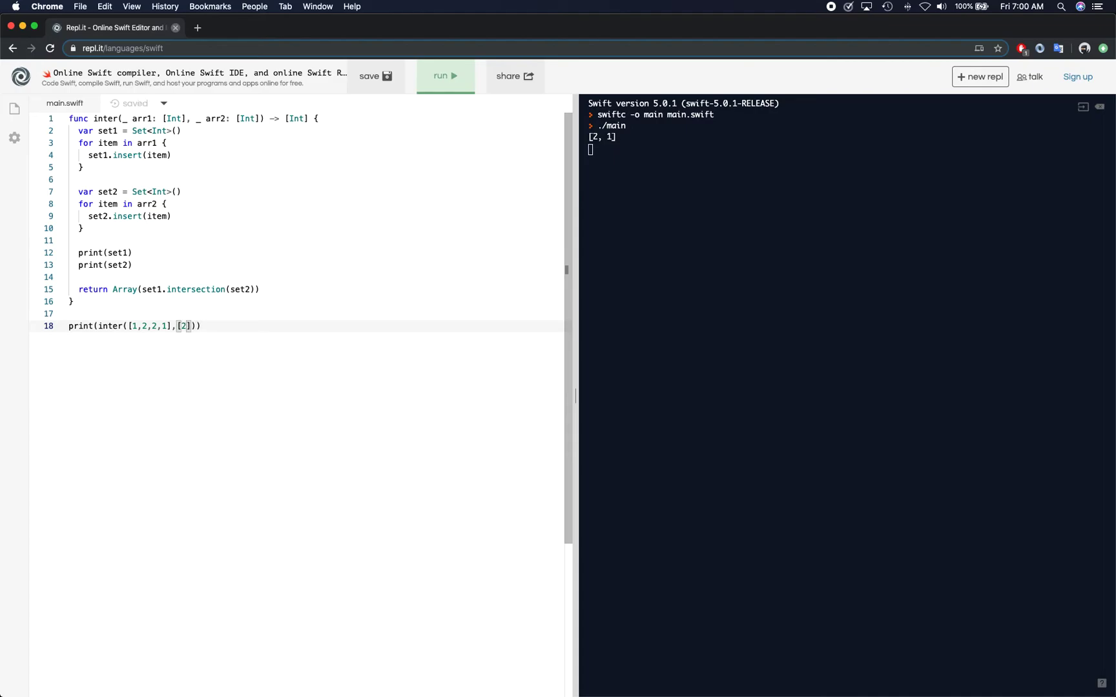
pyautogui.write(',2')
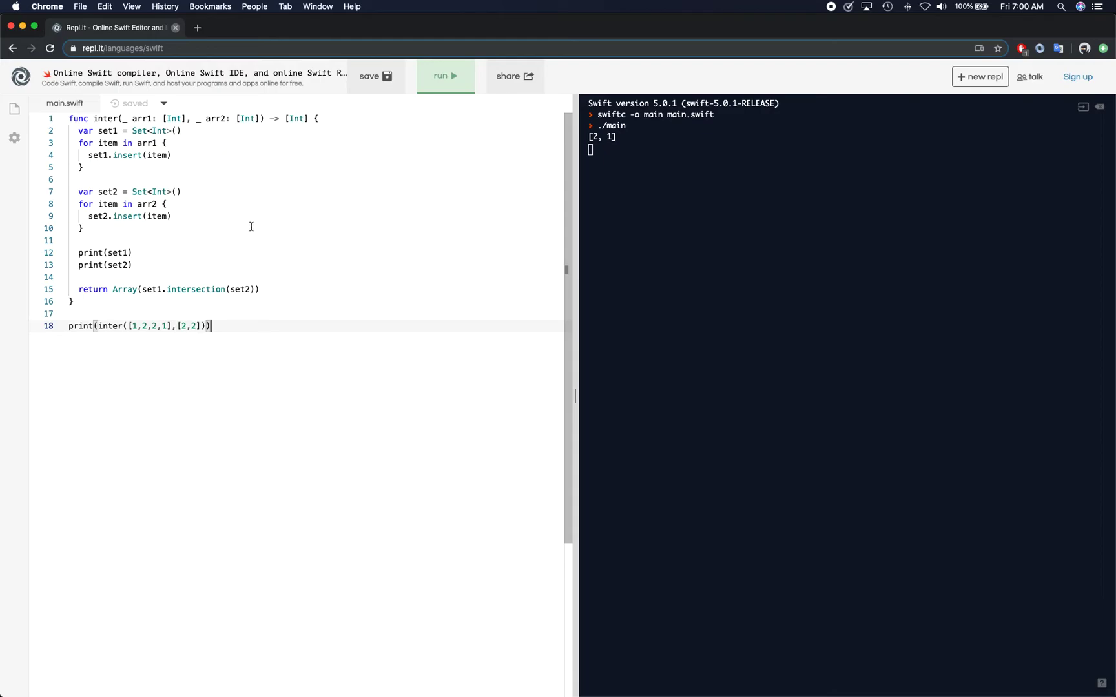
pyautogui.click(446, 75)
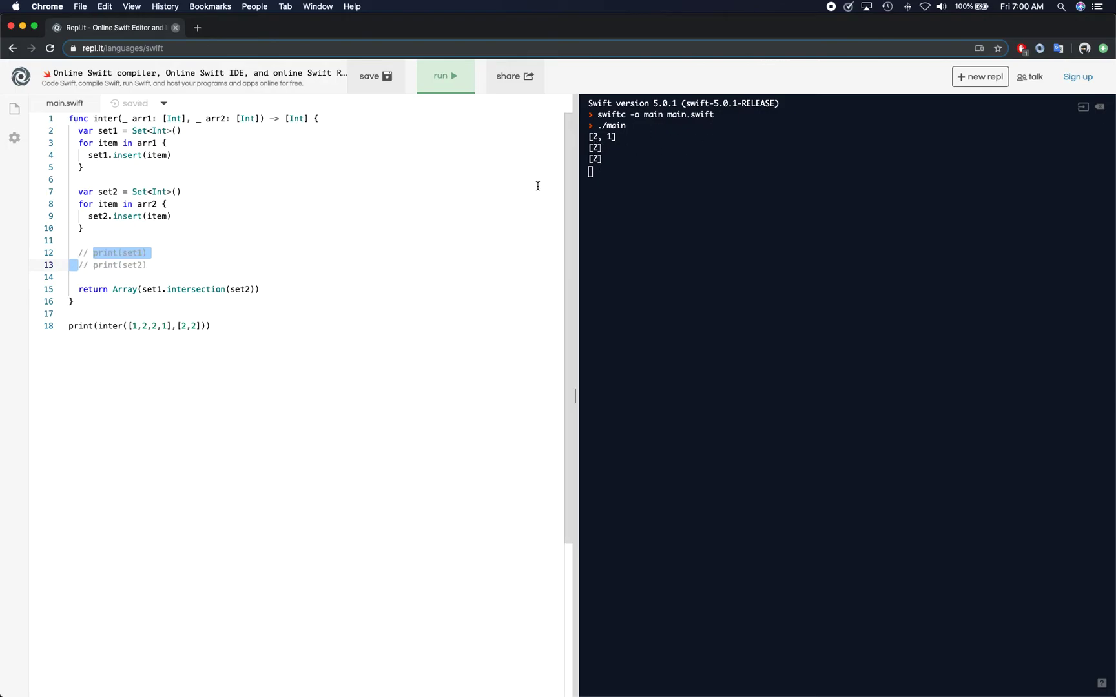
pyautogui.moveTo(613, 138)
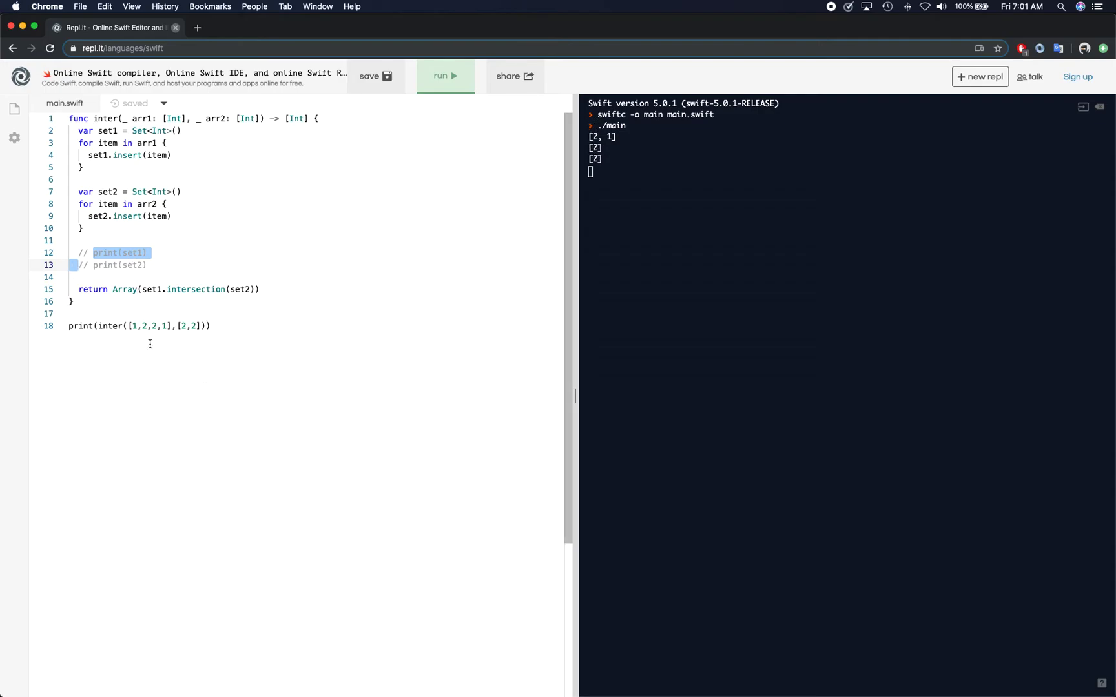
pyautogui.moveTo(658, 168)
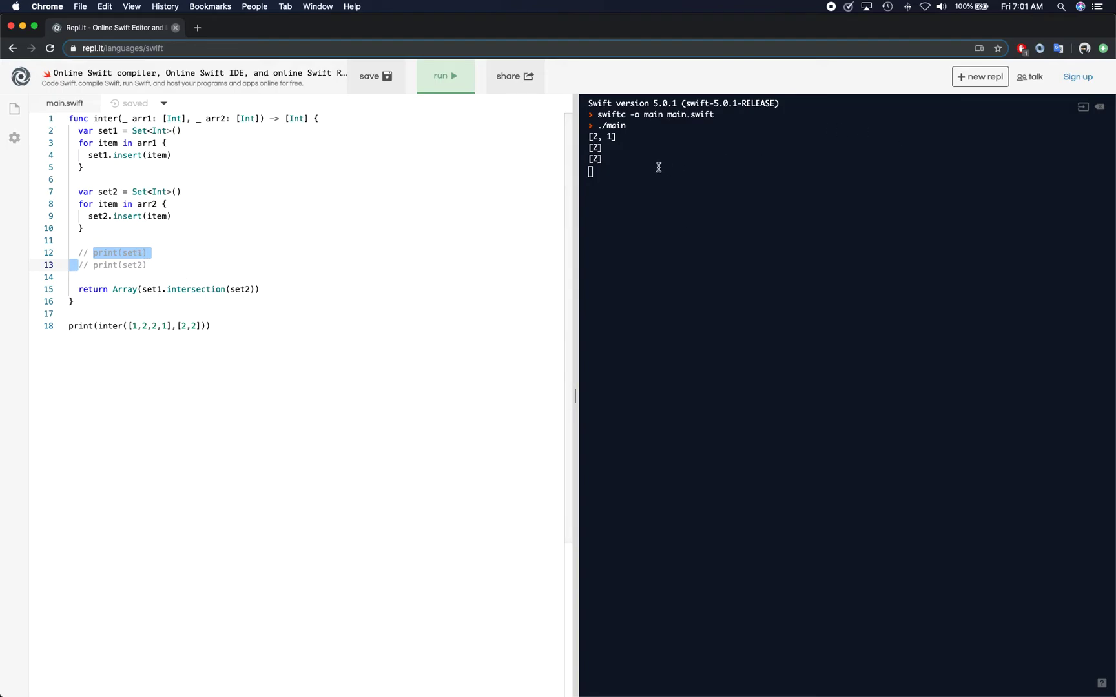
pyautogui.moveTo(497, 181)
pyautogui.write(' // n')
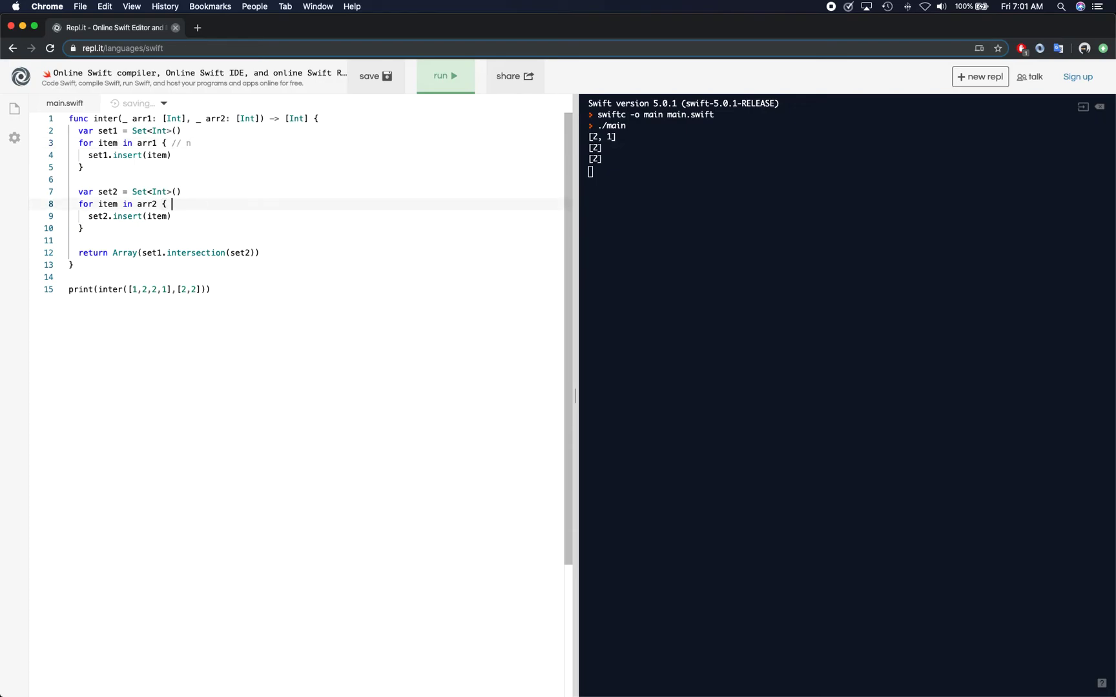
# Step: Annotate the loop and return lines with // n time-complexity comments
pyautogui.write('// m')
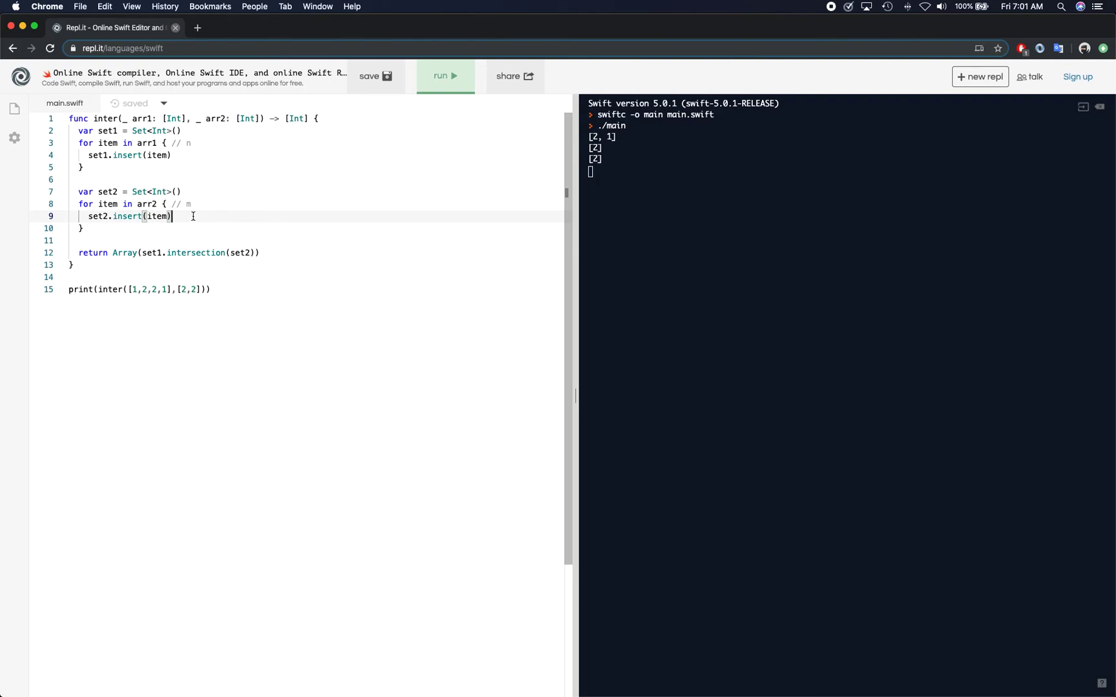
pyautogui.moveTo(114, 204)
pyautogui.write(' //')
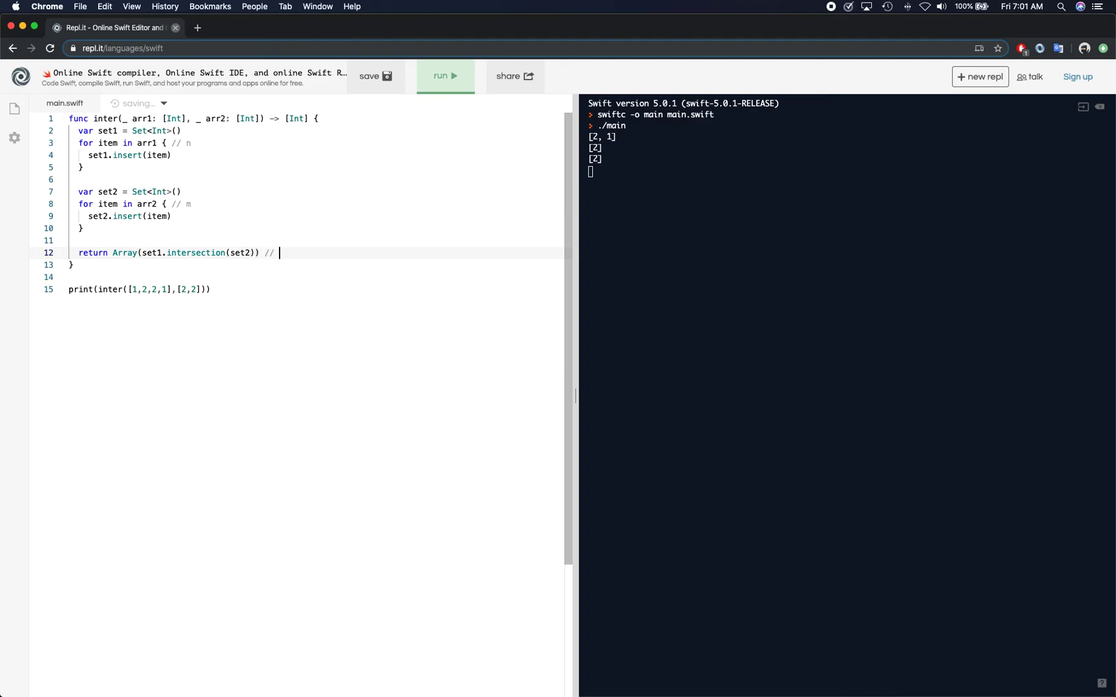
pyautogui.write('n')
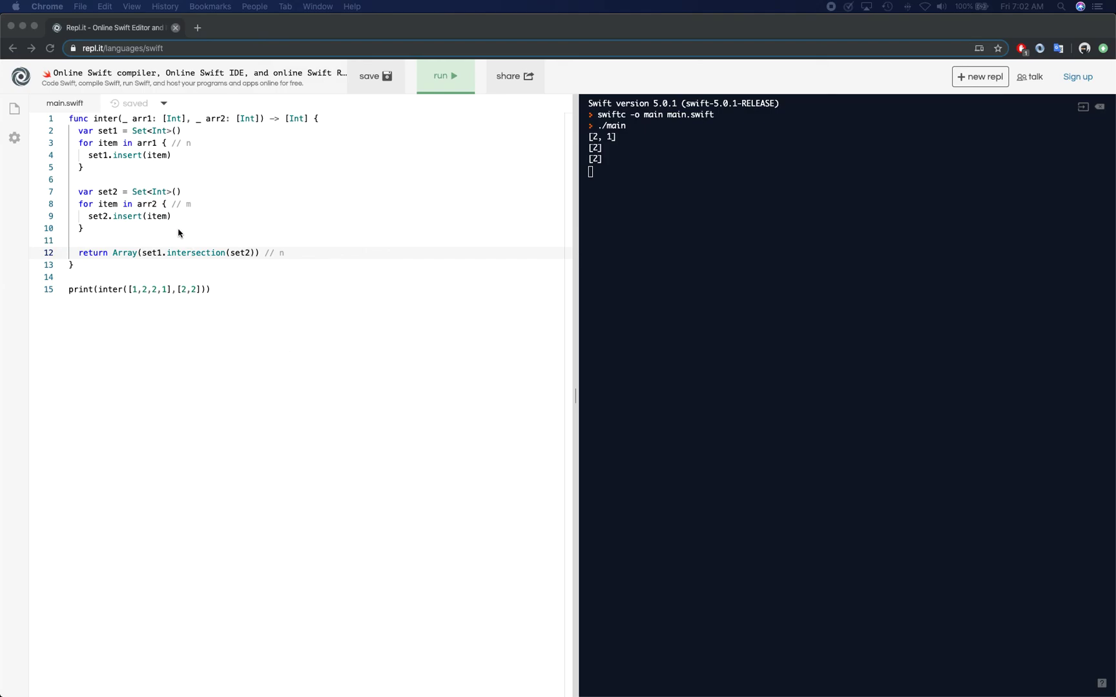
# Step: Delete the // n comments from the loop and return lines, leaving the function clean
pyautogui.click(284, 253)
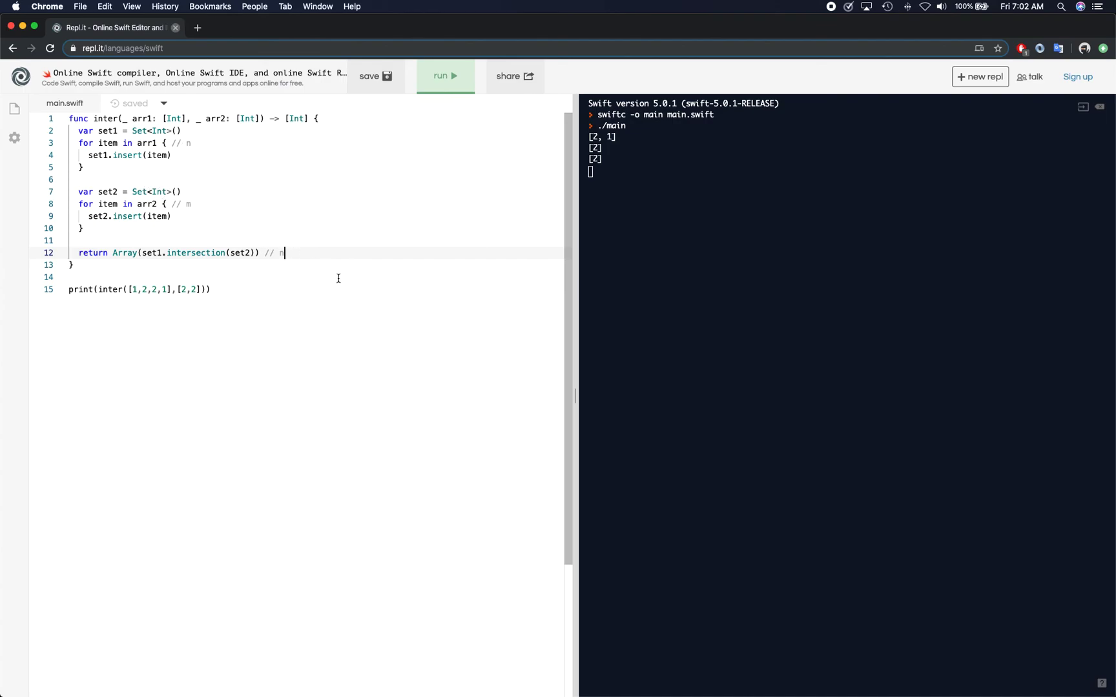
pyautogui.press('Backspace')
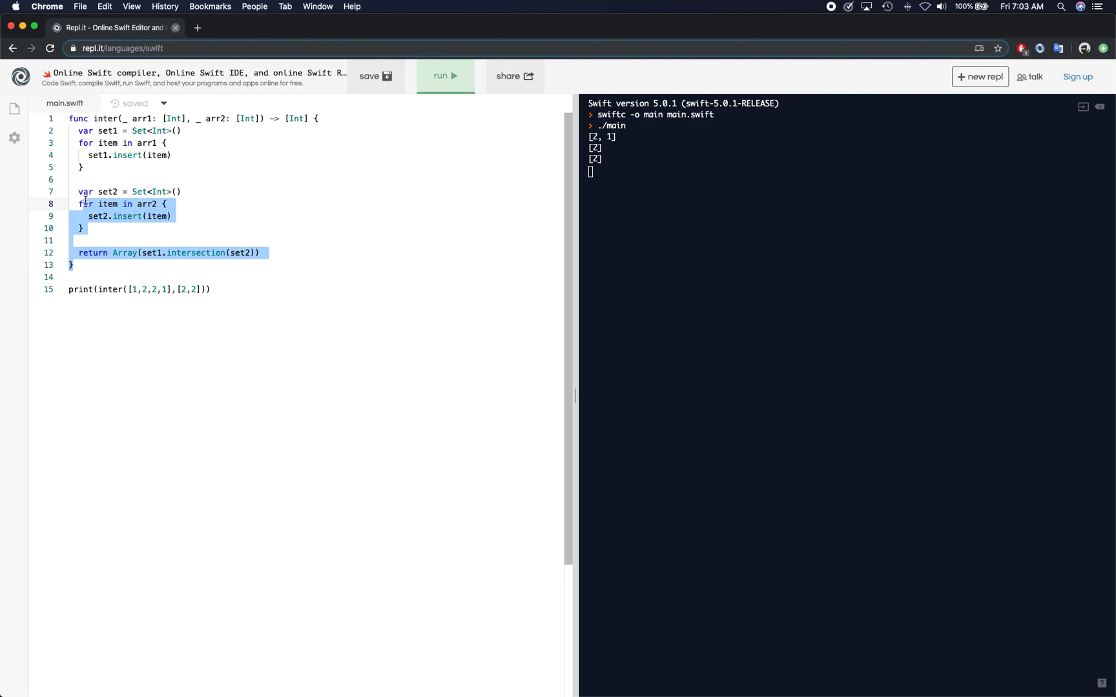
pyautogui.click(211, 289)
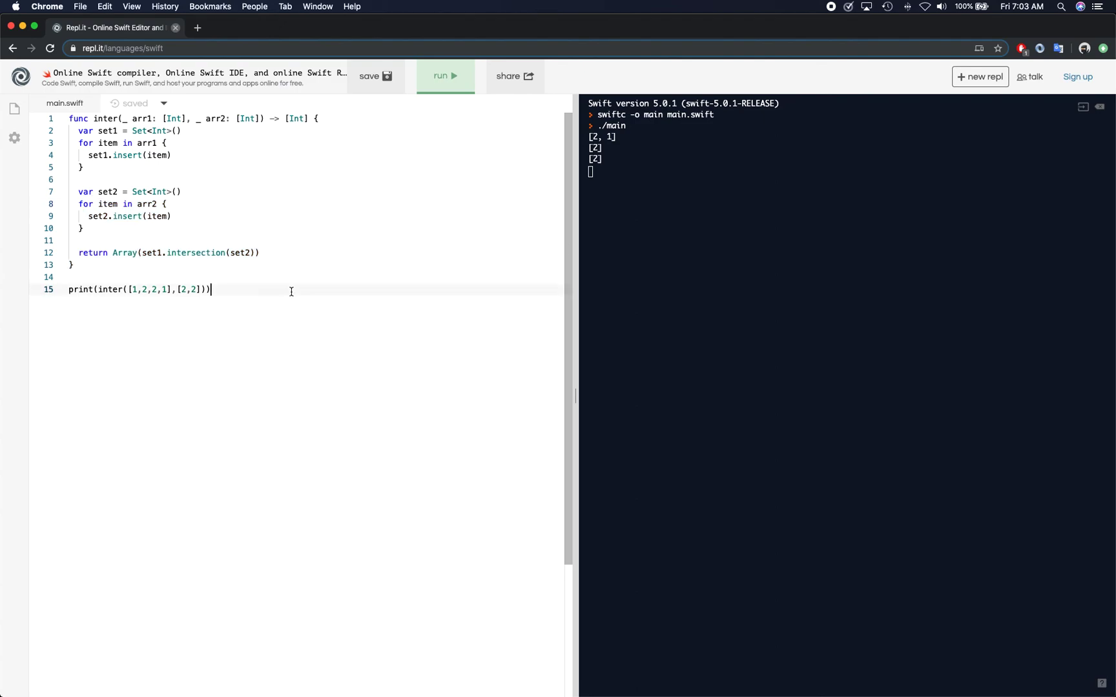